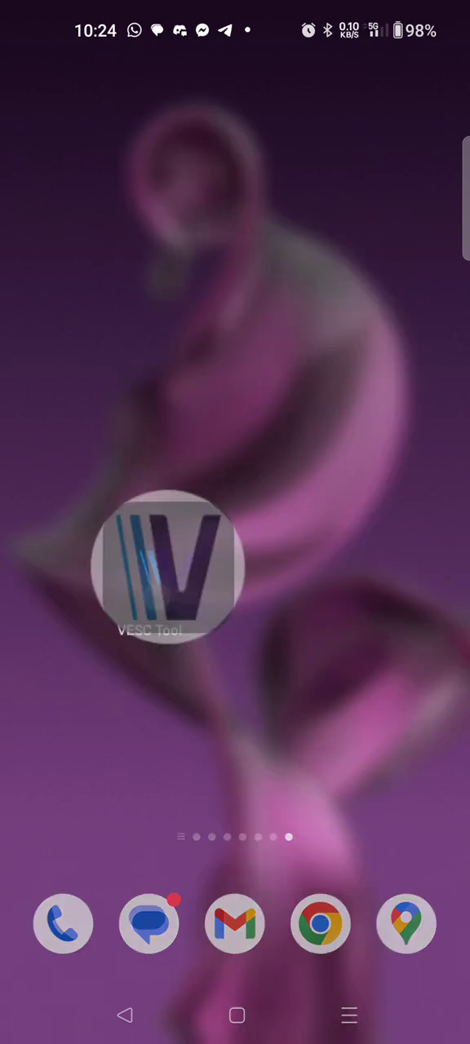
# - Launch VESC Tool, then open and close its Settings to reach the start page
pyautogui.click(171, 565)
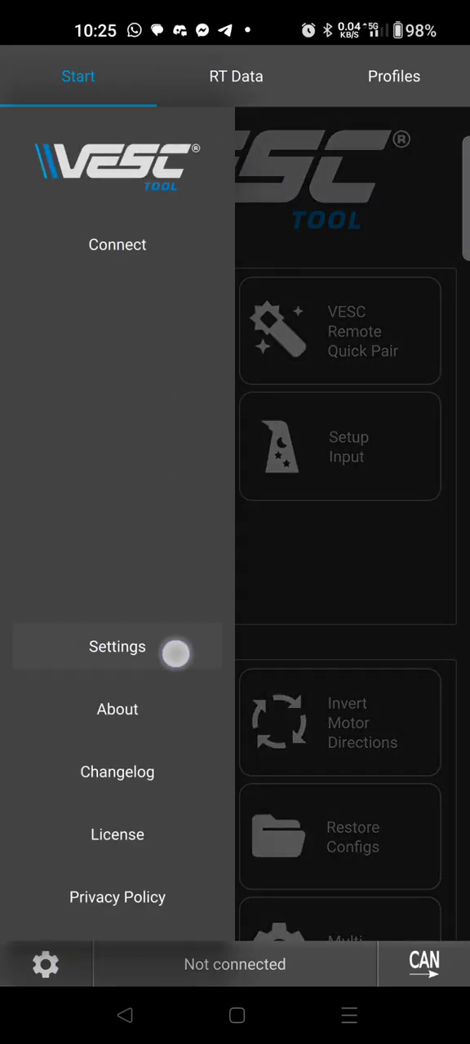
pyautogui.click(116, 646)
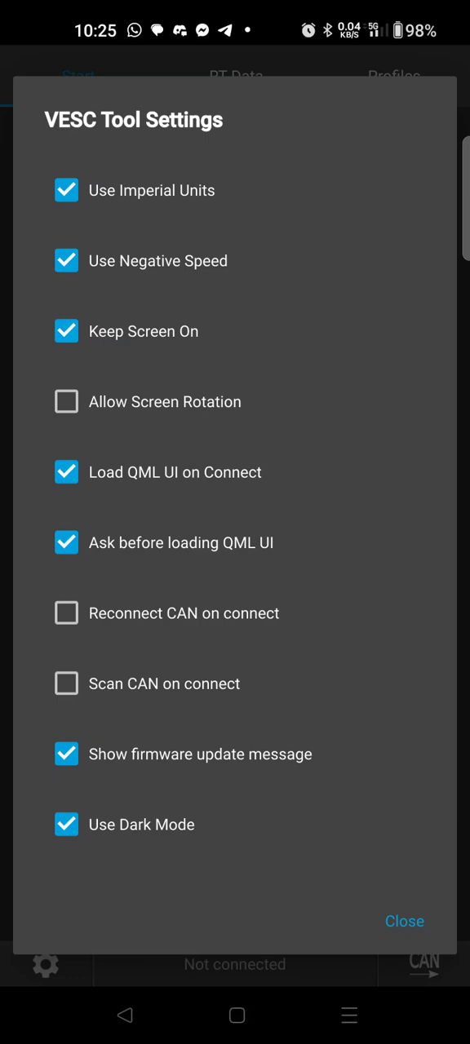
pyautogui.click(66, 753)
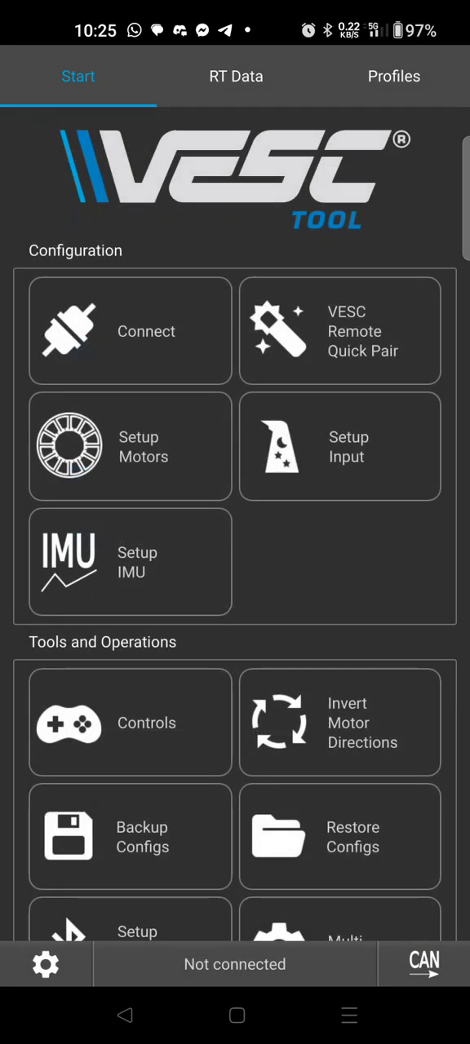
# - Scan for Bluetooth controllers, cancel renaming, and connect to the found BLE device
pyautogui.click(130, 331)
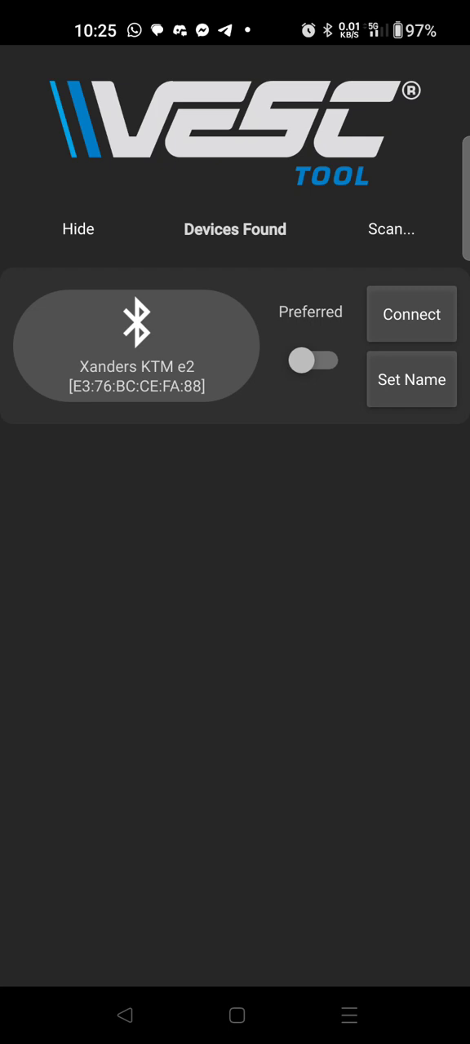
pyautogui.click(411, 380)
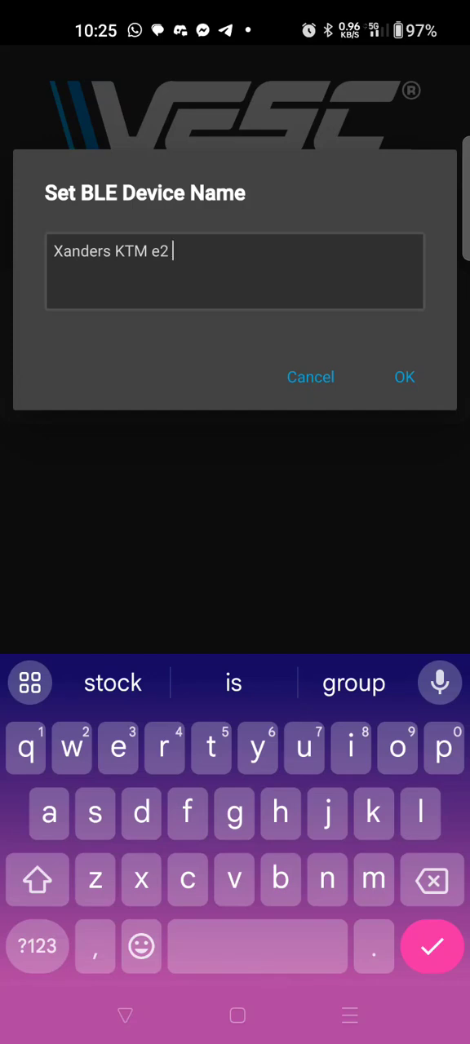
pyautogui.click(404, 377)
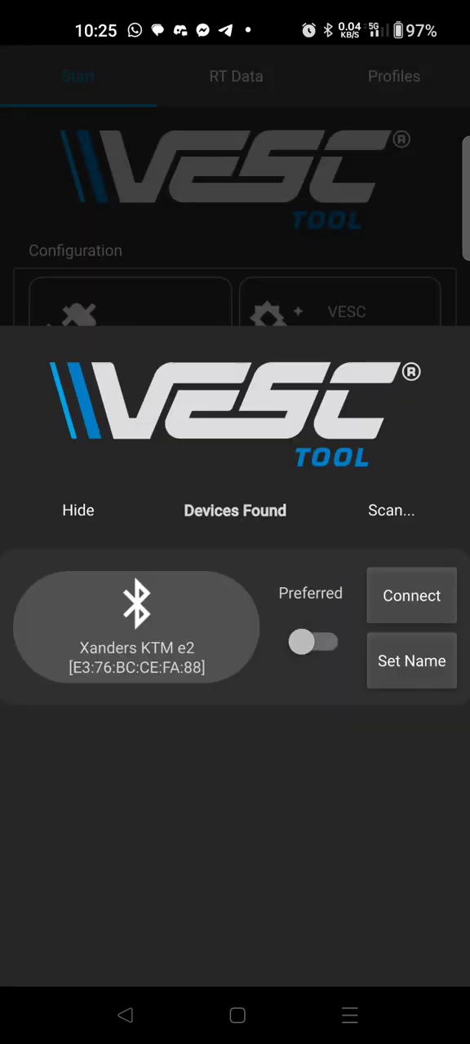
pyautogui.click(411, 595)
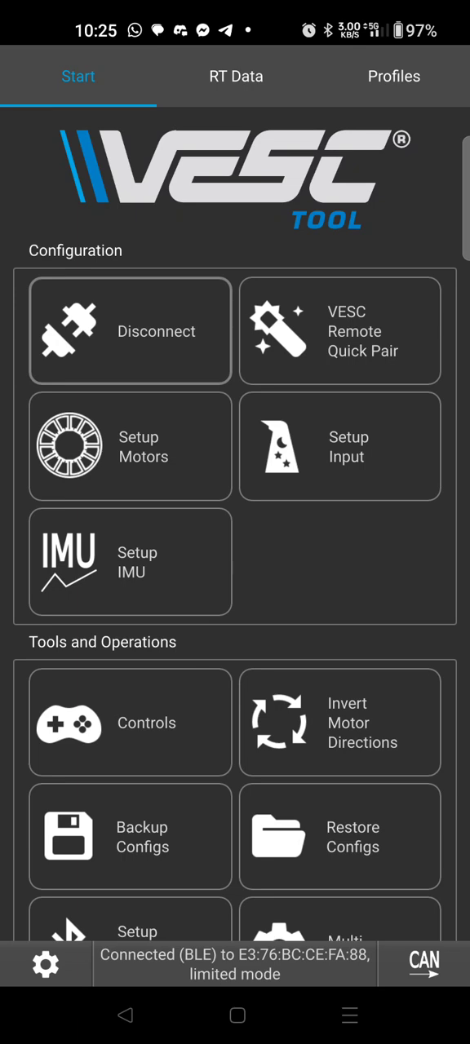
# - Start motor setup with Generic usage and a Medium Outrunner motor, confirming the size warning
pyautogui.click(130, 445)
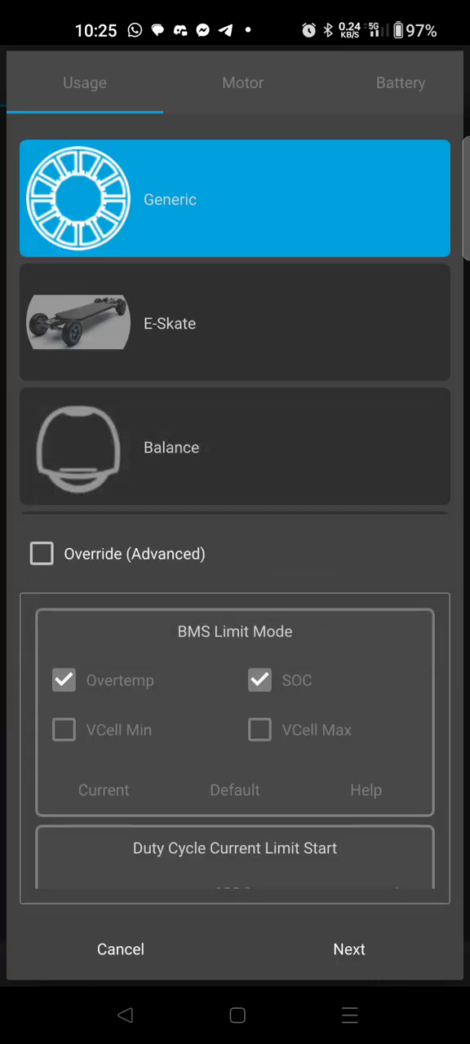
pyautogui.click(349, 948)
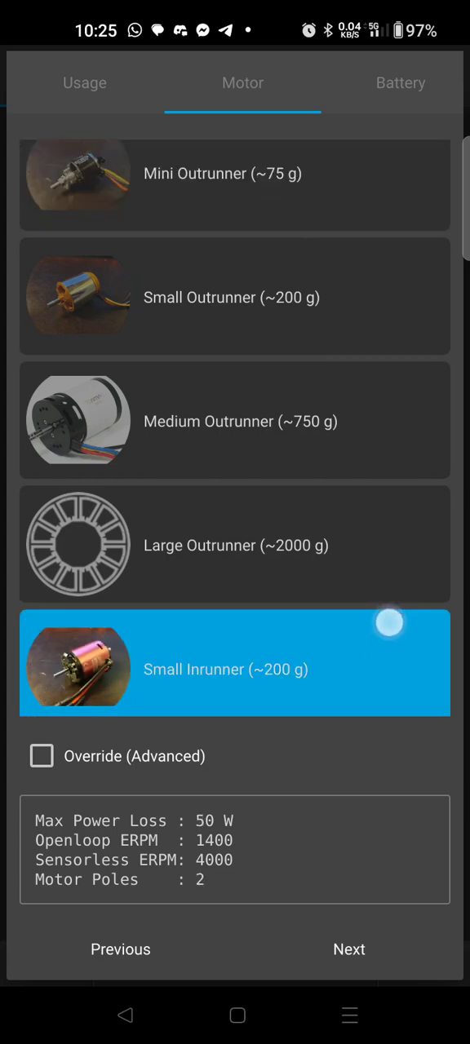
pyautogui.scroll(-3)
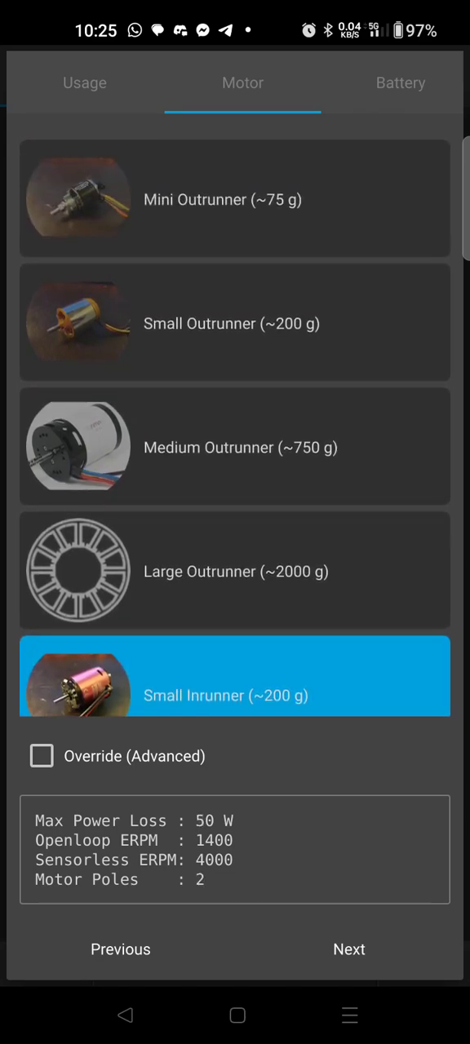
pyautogui.click(234, 447)
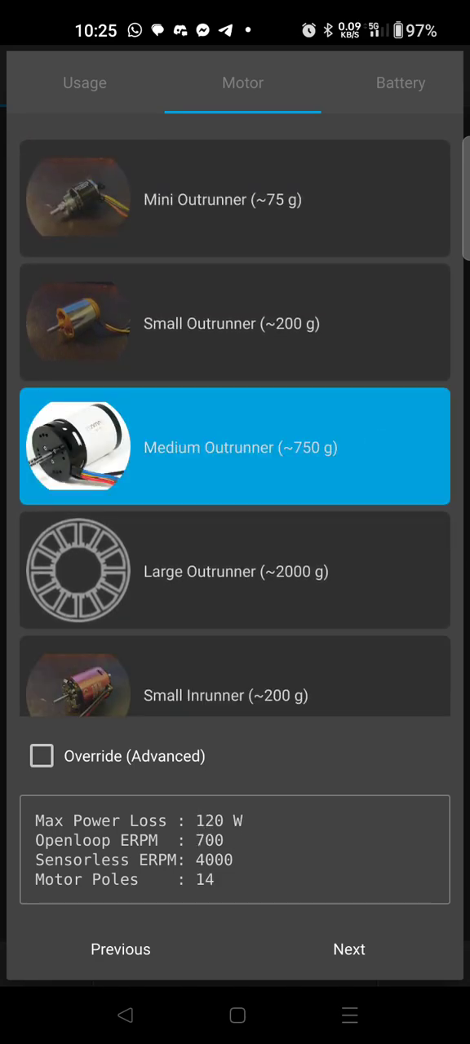
pyautogui.click(235, 447)
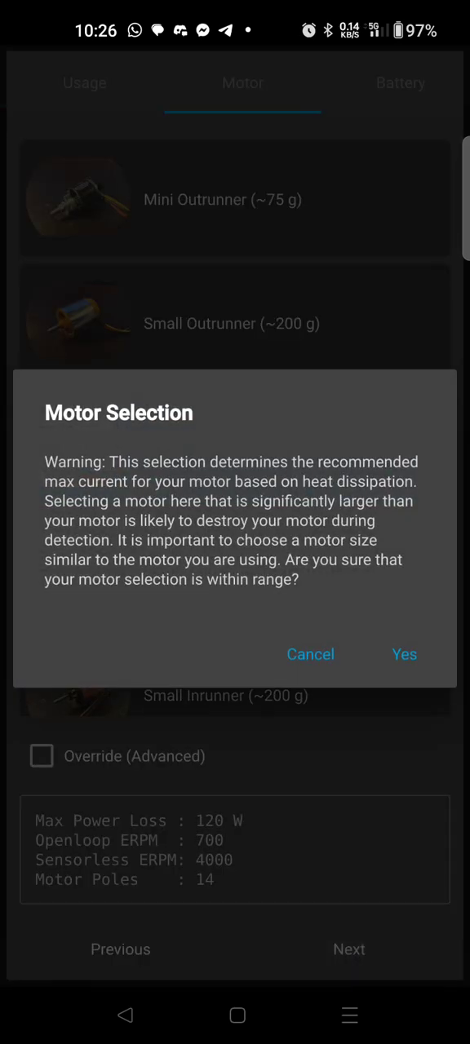
pyautogui.click(405, 653)
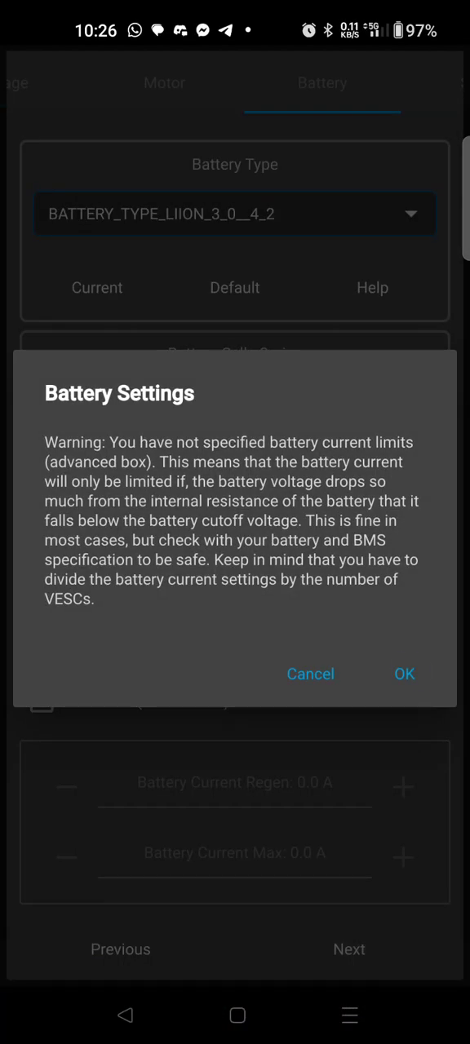
# - Dismiss the battery warning and set motor pulley to 10 and wheel pulley to 41 teeth
pyautogui.click(405, 673)
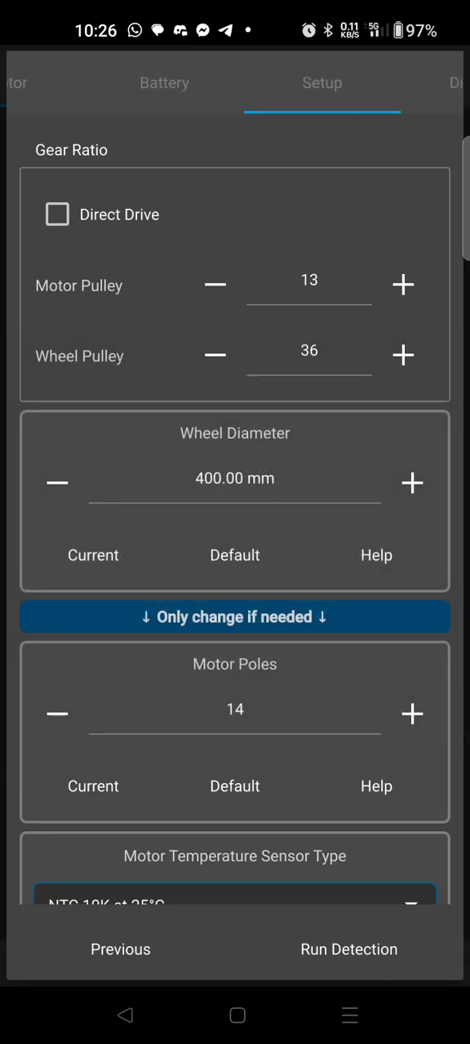
pyautogui.click(309, 280)
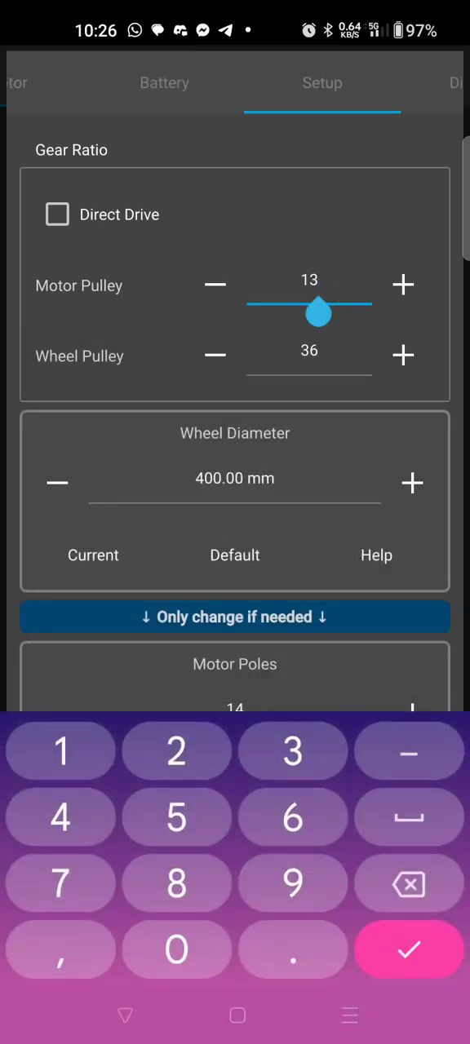
pyautogui.click(309, 280)
pyautogui.write('10')
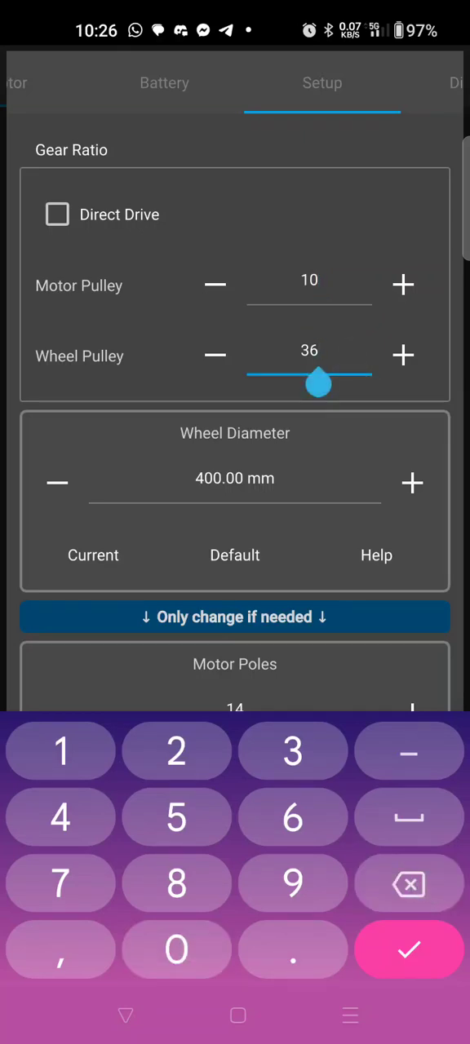
pyautogui.click(409, 883)
pyautogui.write('41')
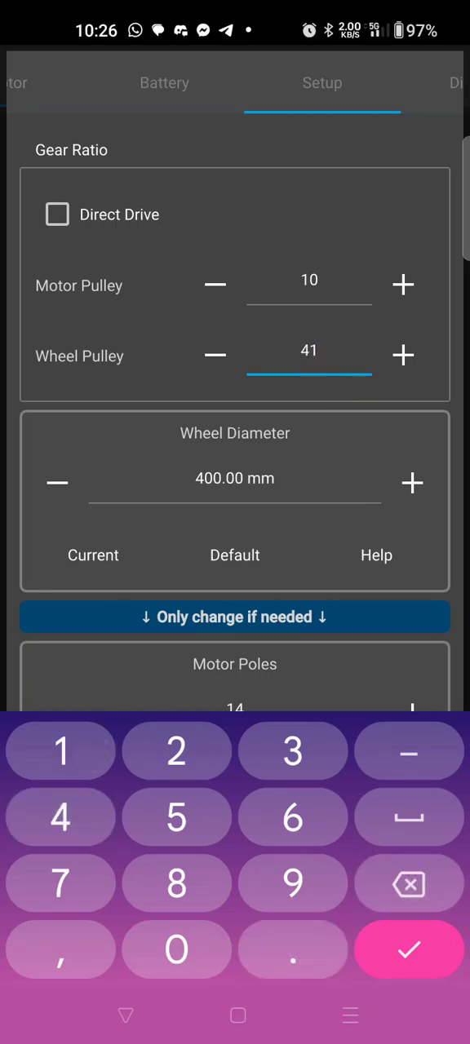
pyautogui.scroll(-3)
pyautogui.write('18')
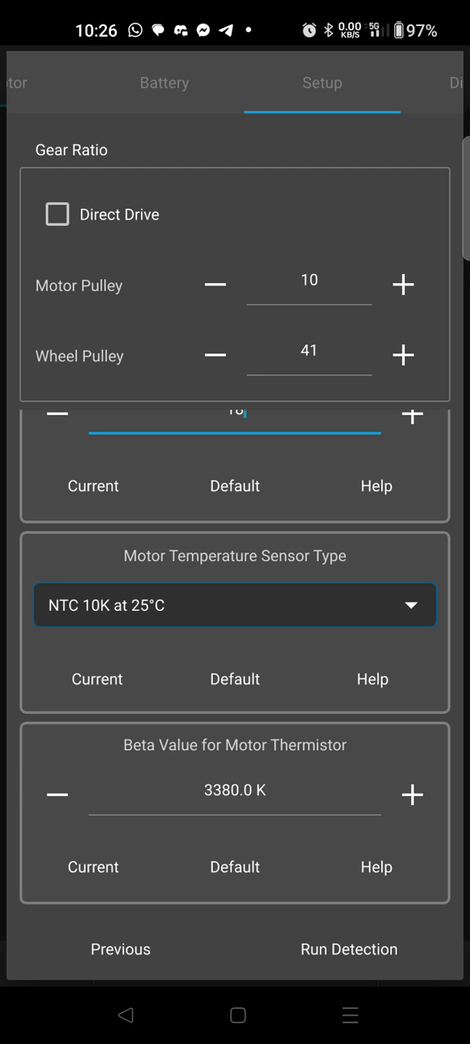
# - Run FOC motor detection, confirm the spin-up warning, and accept the Hall sensor results
pyautogui.click(349, 949)
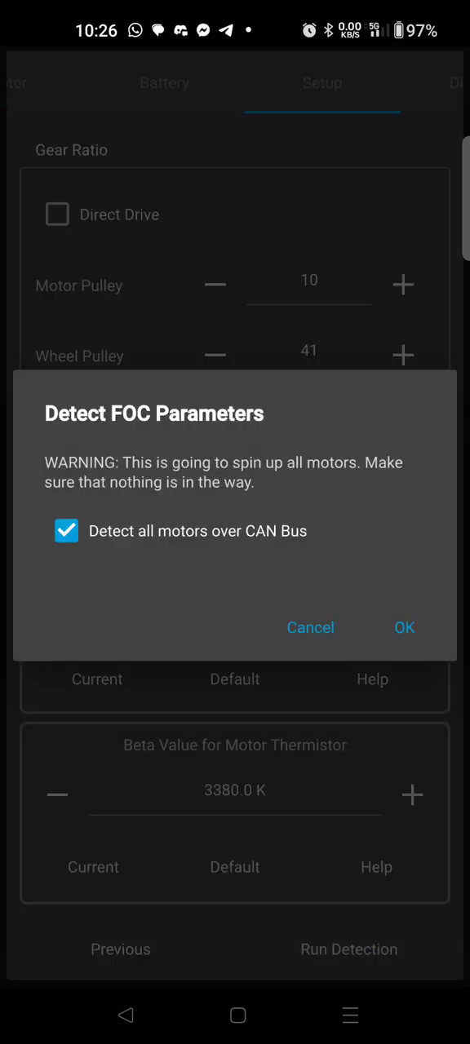
pyautogui.click(403, 627)
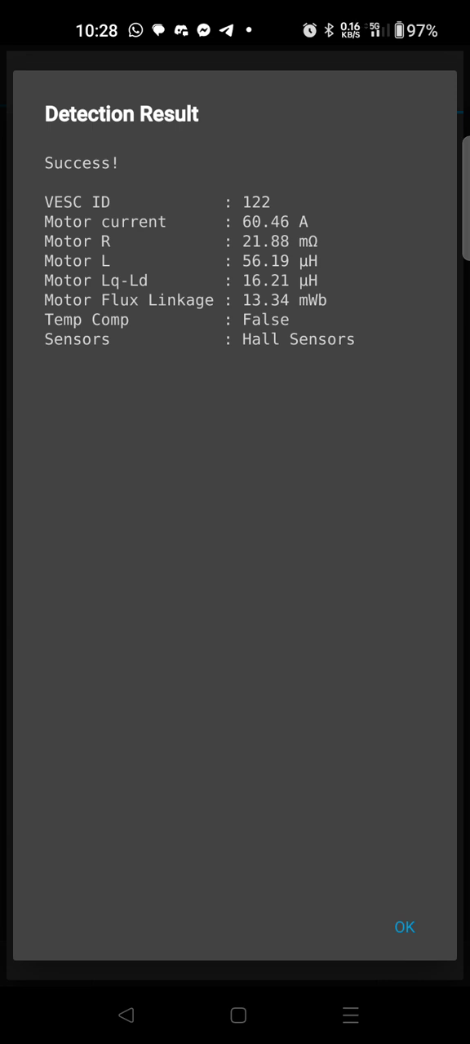
pyautogui.click(403, 926)
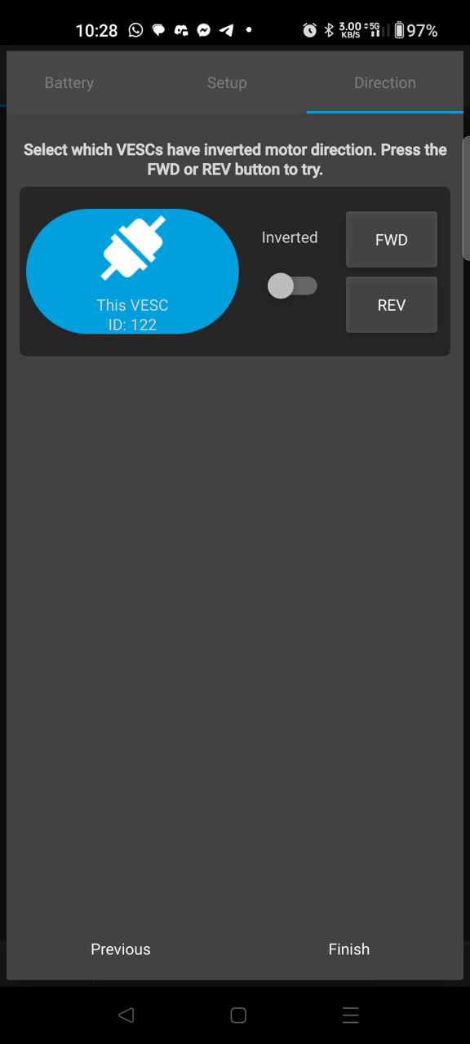
# - Spin the motor forward to verify direction and finish the wizard without inverting
pyautogui.click(391, 239)
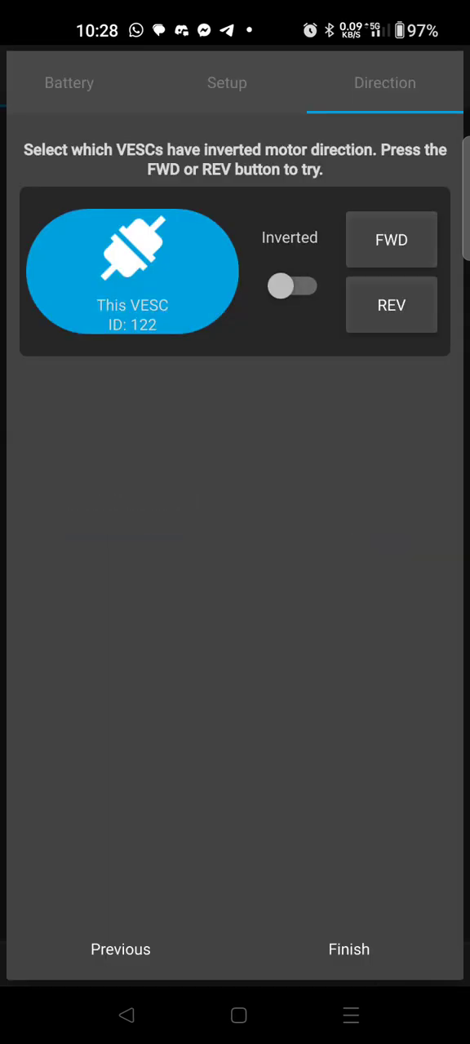
pyautogui.click(292, 286)
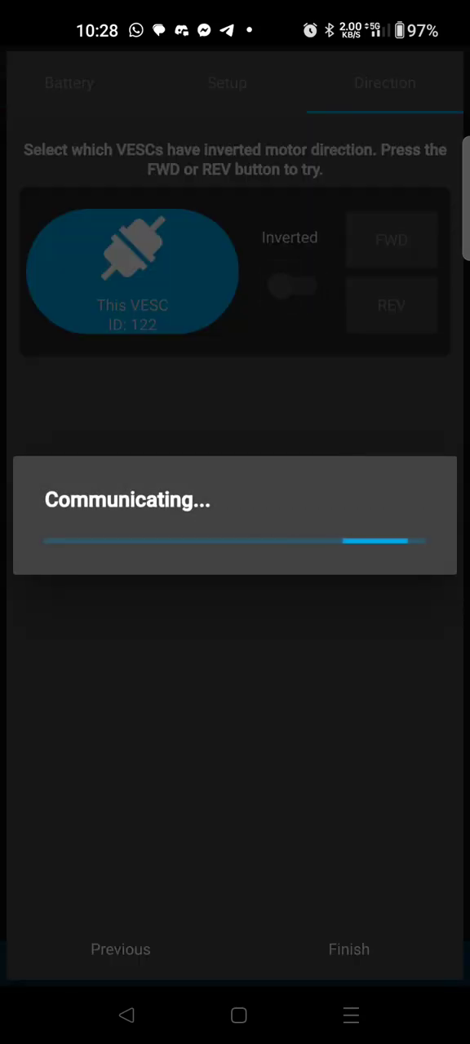
pyautogui.click(391, 239)
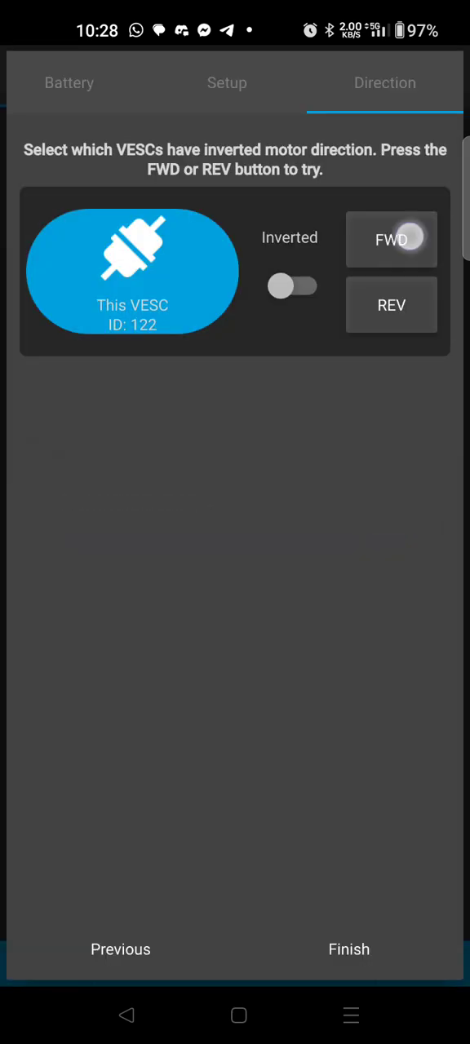
pyautogui.click(391, 238)
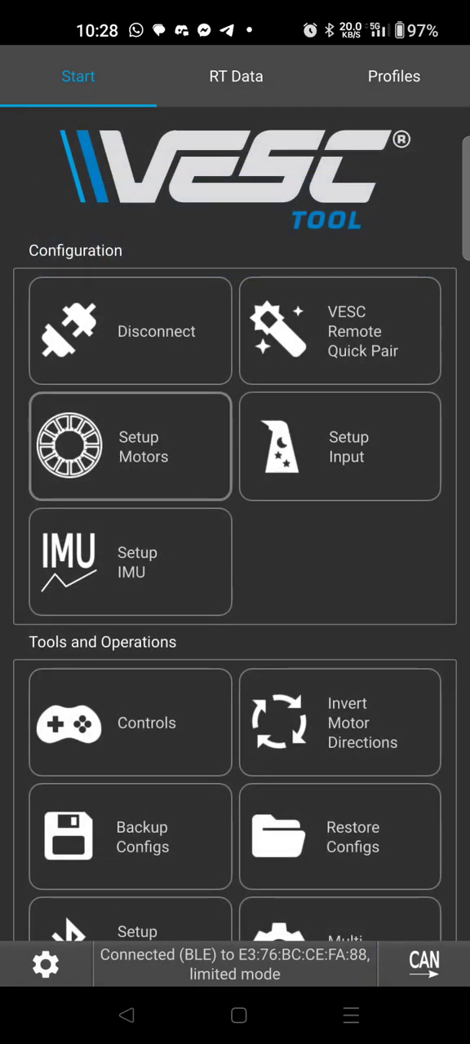
# - Run the input wizard for this VESC using a PPM receiver with current control
pyautogui.click(339, 446)
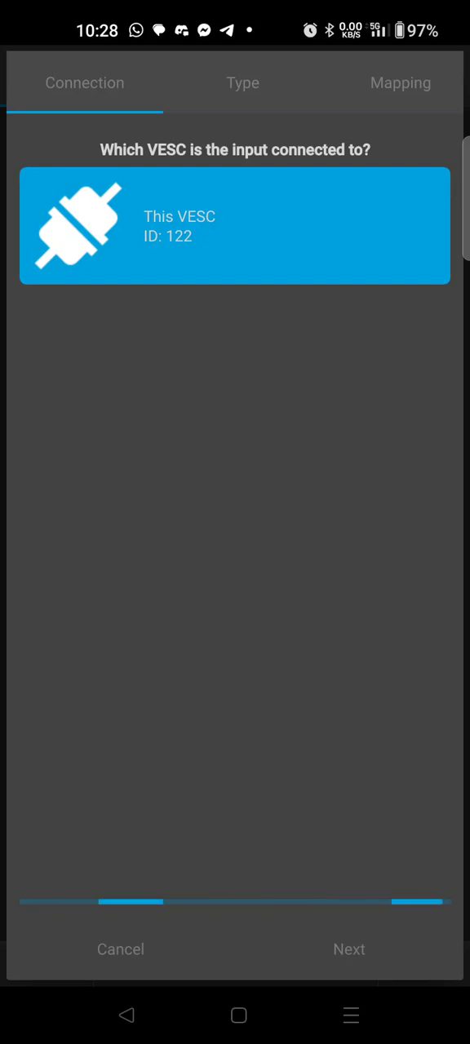
pyautogui.click(349, 948)
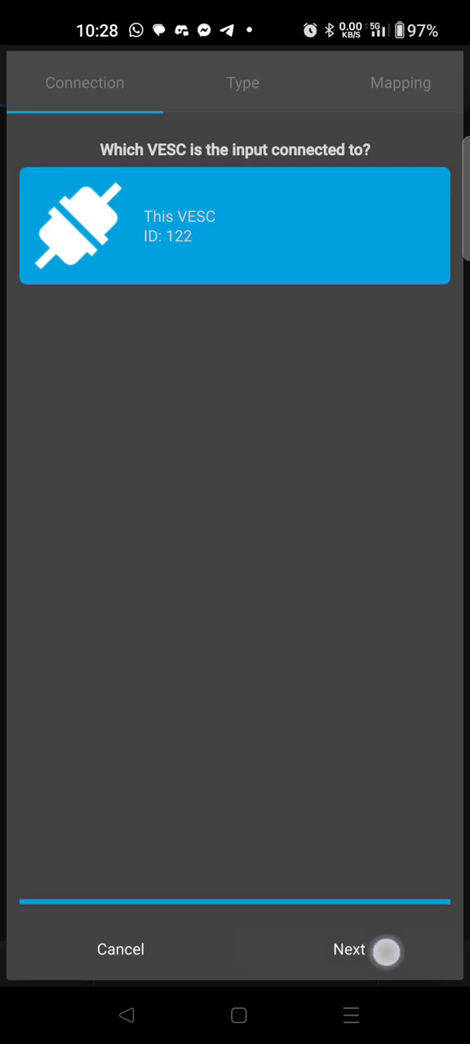
pyautogui.click(348, 948)
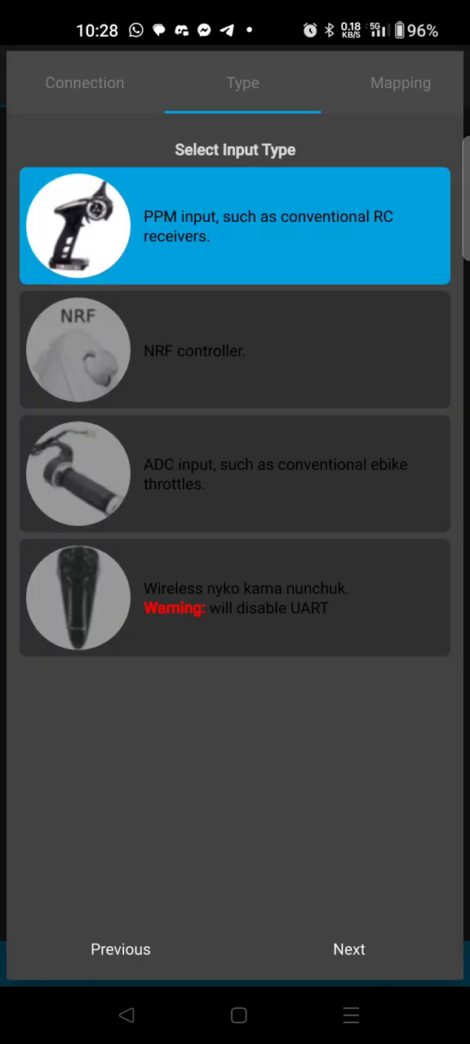
pyautogui.click(235, 473)
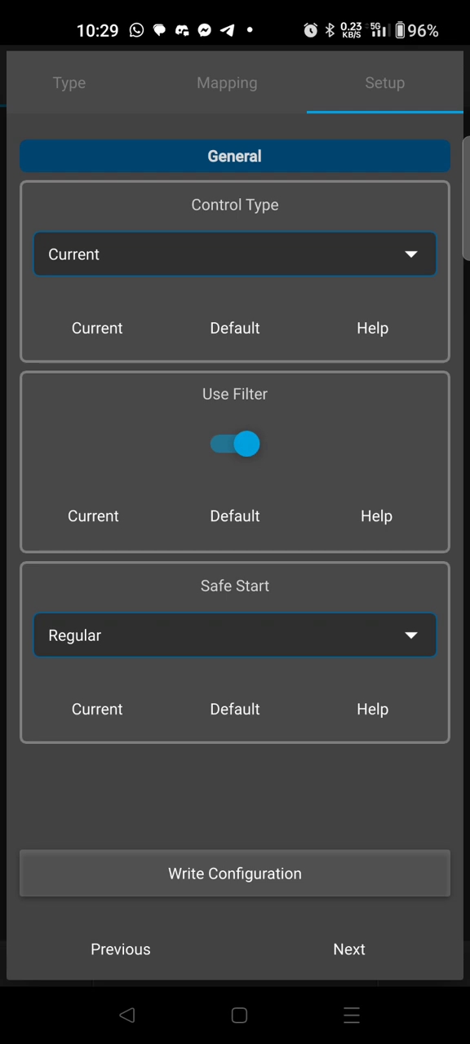
pyautogui.click(234, 872)
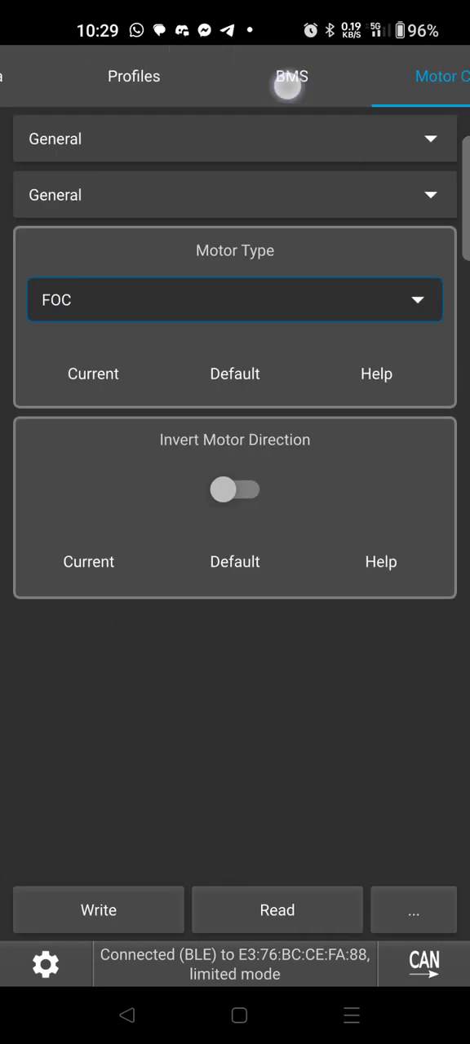
# - Under General > Current, set Motor Current Max 95 A and Absolute Maximum 180 A, and write them
pyautogui.hscroll(-3)
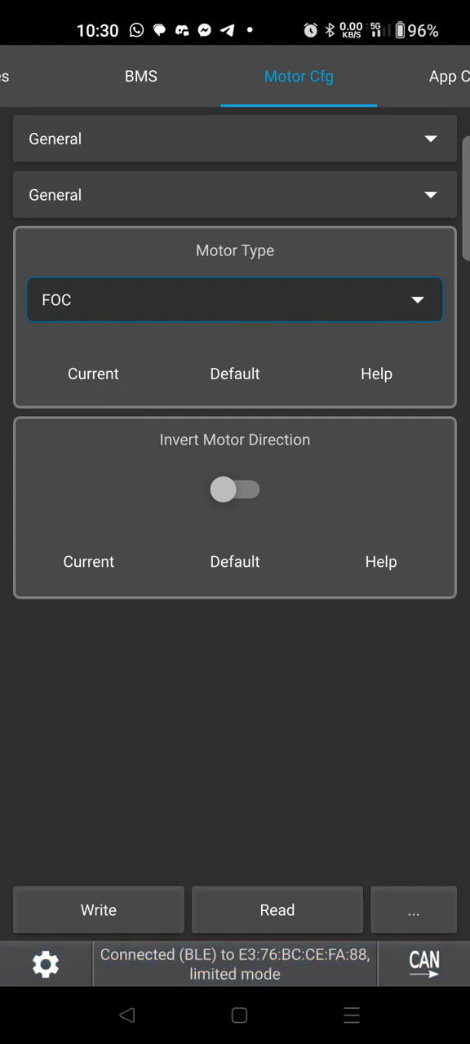
pyautogui.click(234, 195)
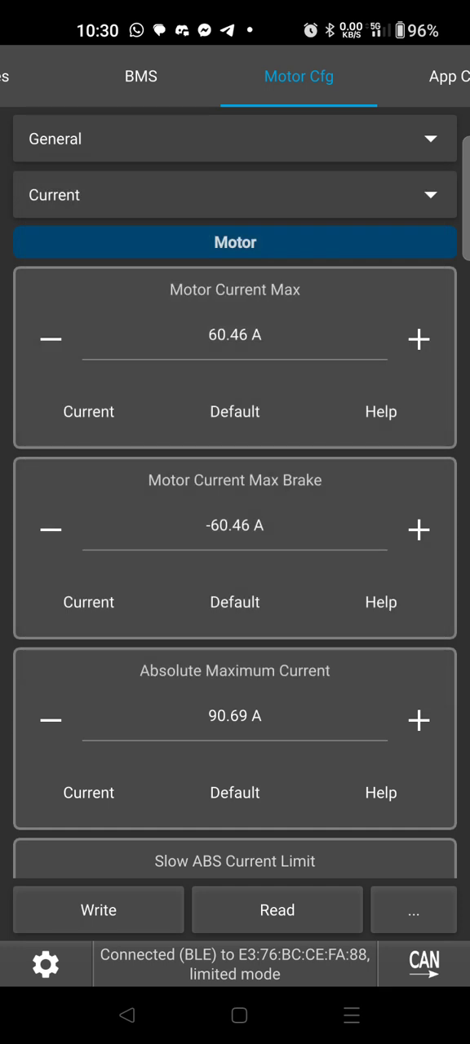
pyautogui.click(235, 334)
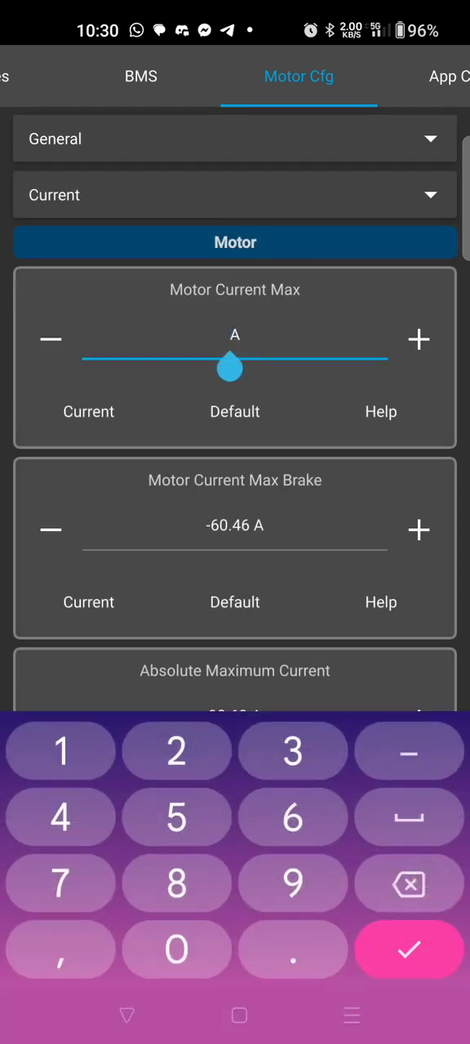
pyautogui.write('95')
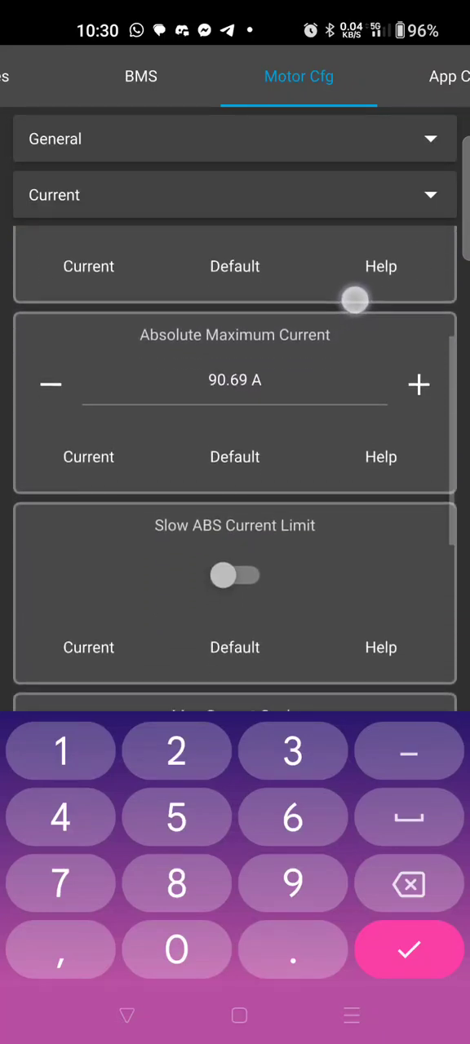
pyautogui.scroll(-3)
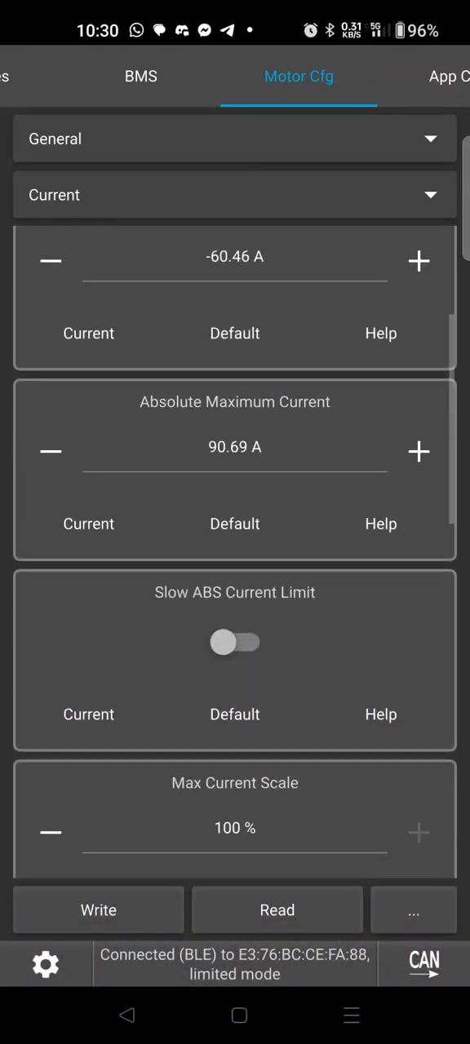
pyautogui.click(235, 446)
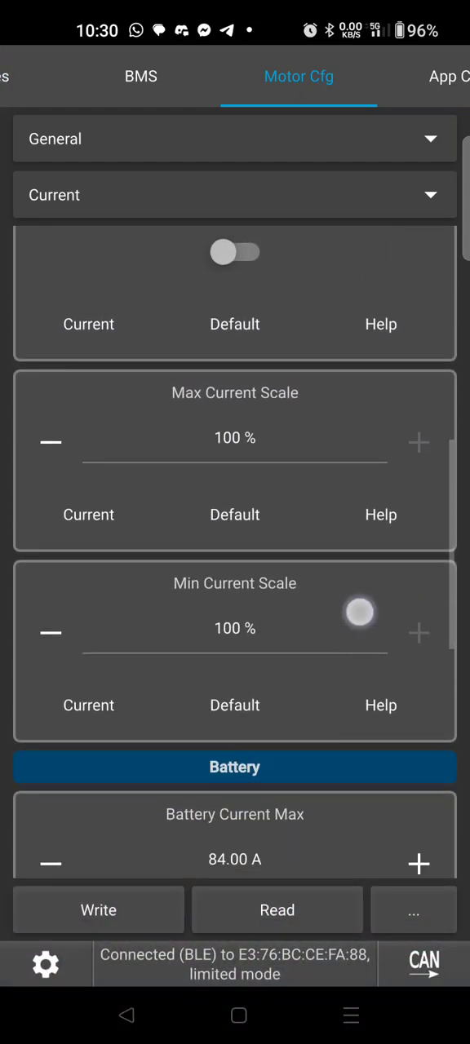
pyautogui.scroll(-3)
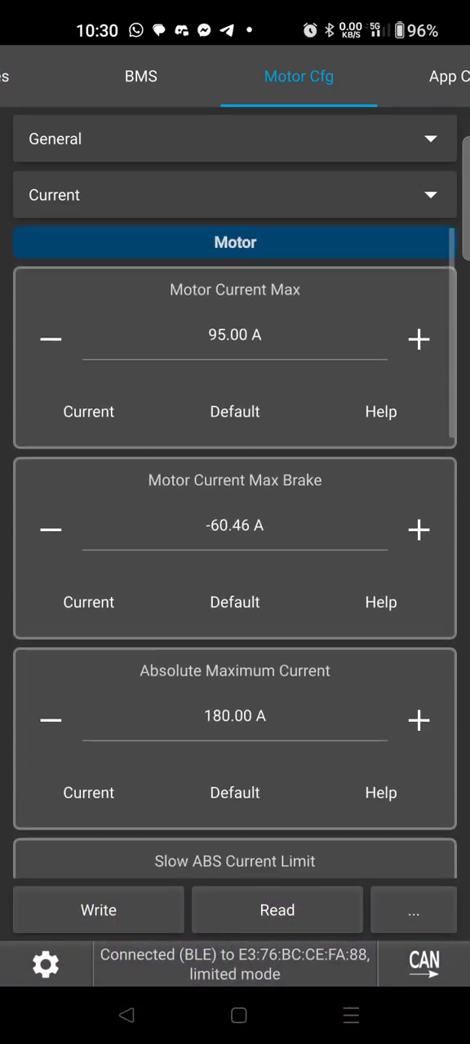
pyautogui.click(97, 909)
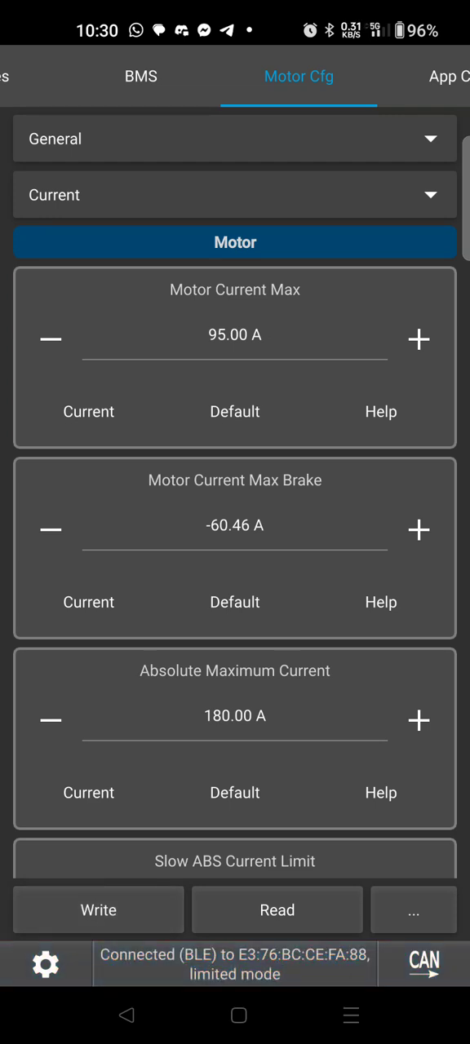
pyautogui.click(235, 194)
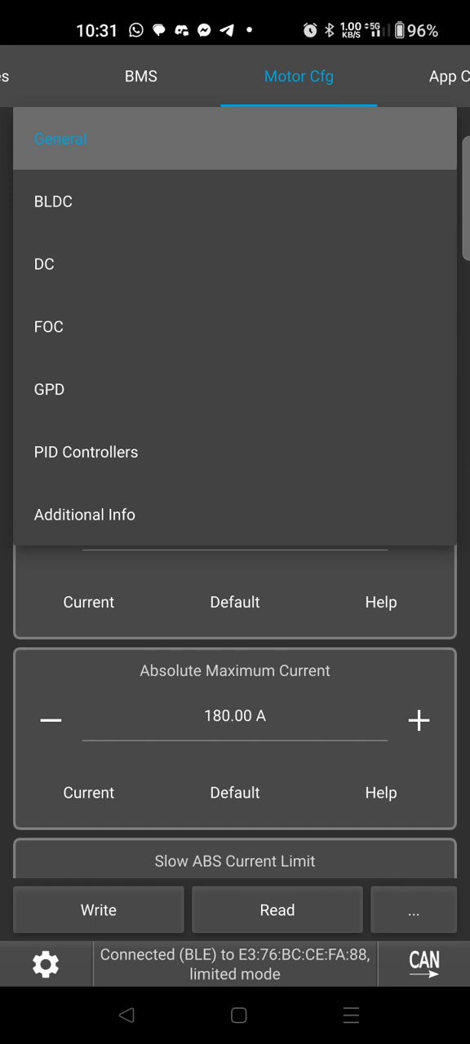
# - Open FOC > Field Weakening and set Field Weakening Current Max to 90 A
pyautogui.click(48, 326)
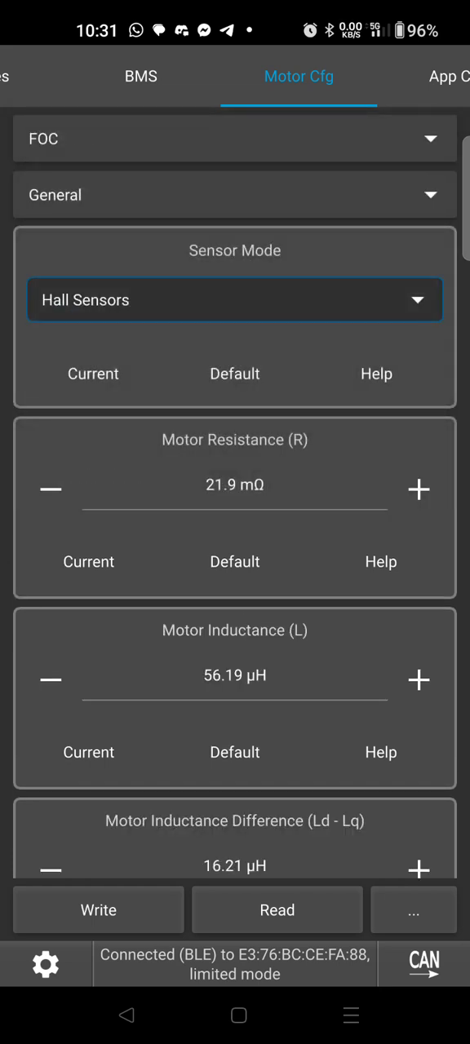
pyautogui.click(235, 195)
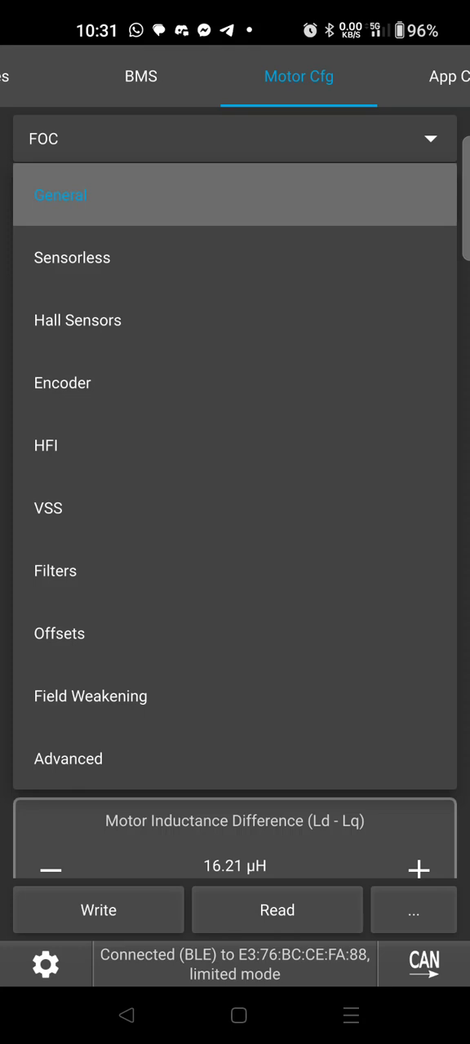
pyautogui.click(90, 695)
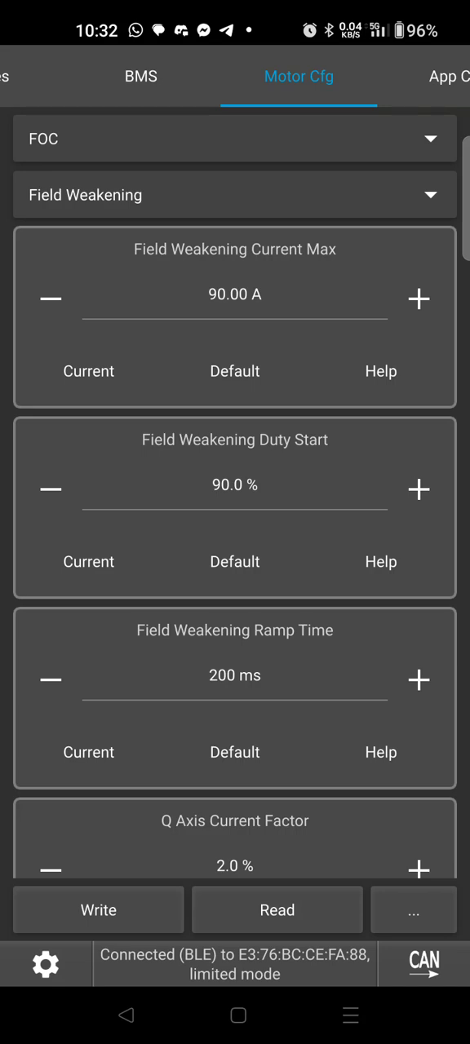
pyautogui.click(234, 294)
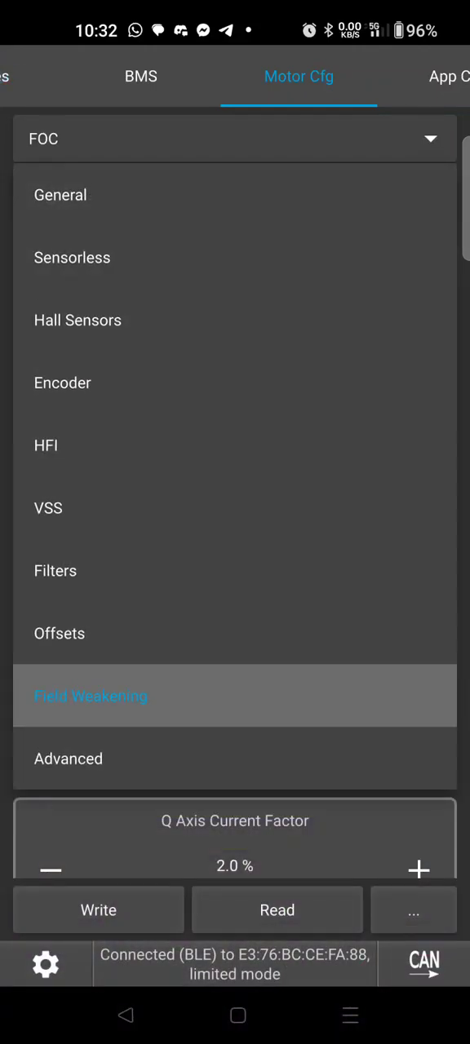
pyautogui.click(235, 139)
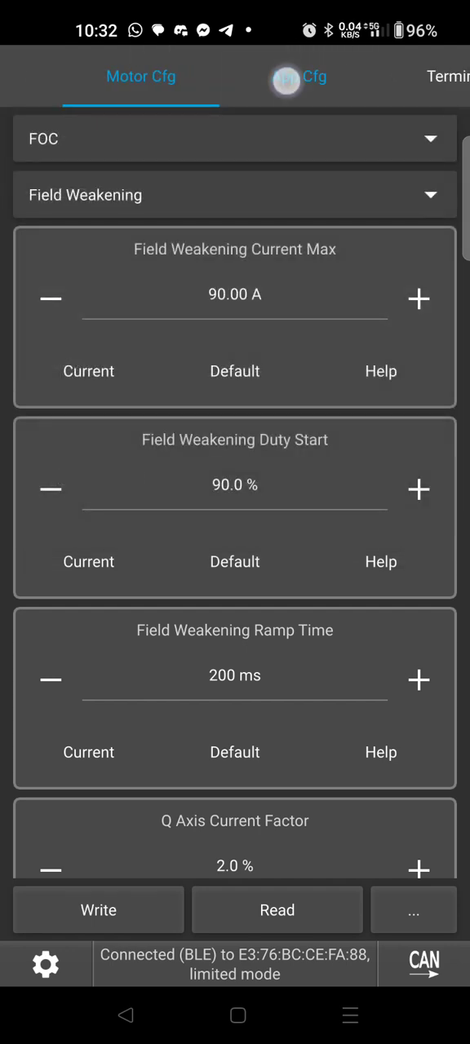
# - In App Cfg General, set shutdown mode to OFF_AFTER_10M and scroll to Kill Switch Mode
pyautogui.click(299, 76)
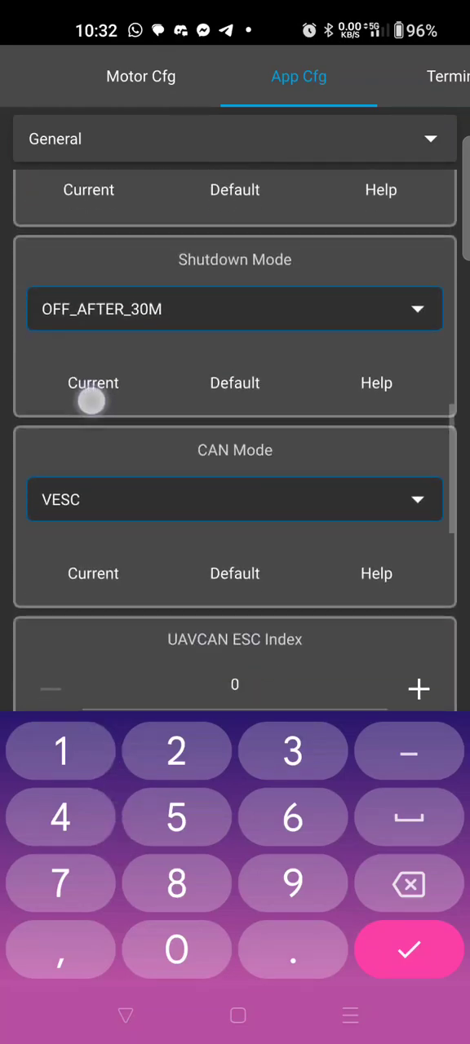
pyautogui.click(234, 308)
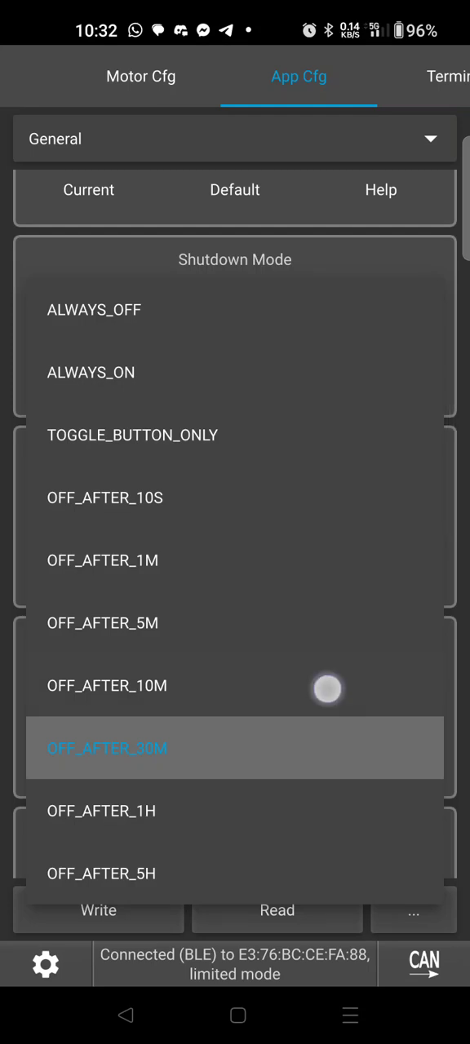
pyautogui.click(107, 684)
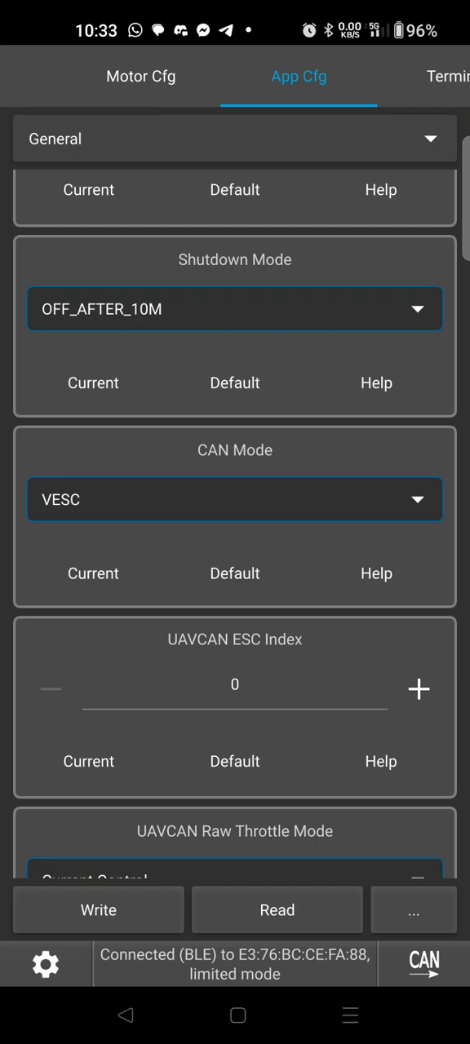
pyautogui.scroll(-3)
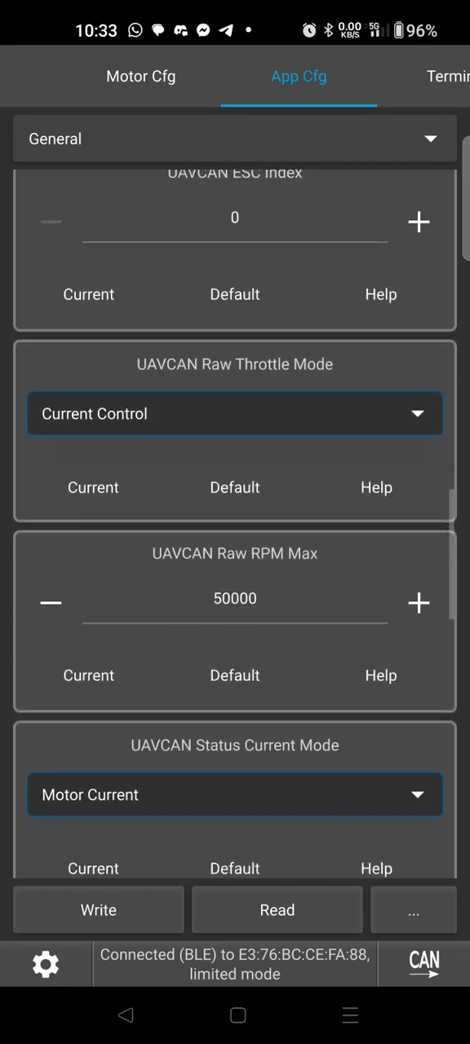
pyautogui.scroll(-3)
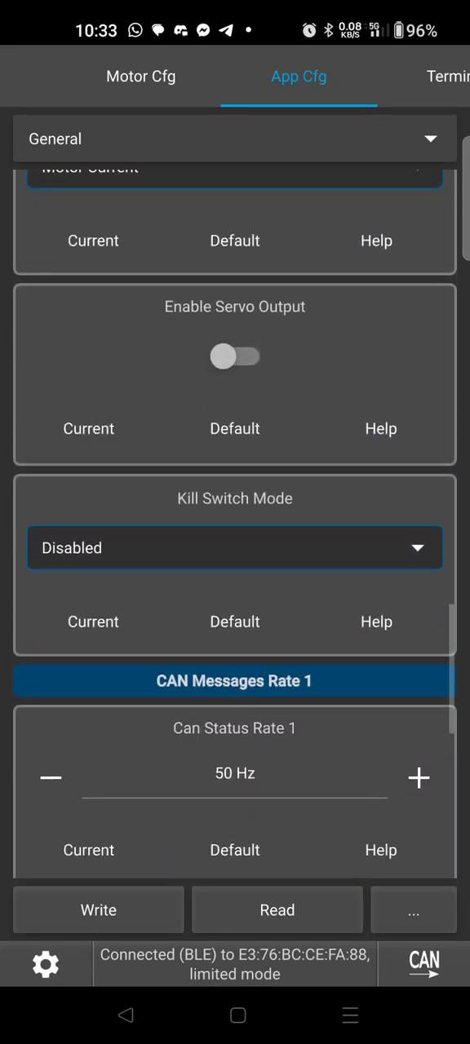
# - Set the kill switch mode to PPM Low and write it to the controller
pyautogui.click(234, 773)
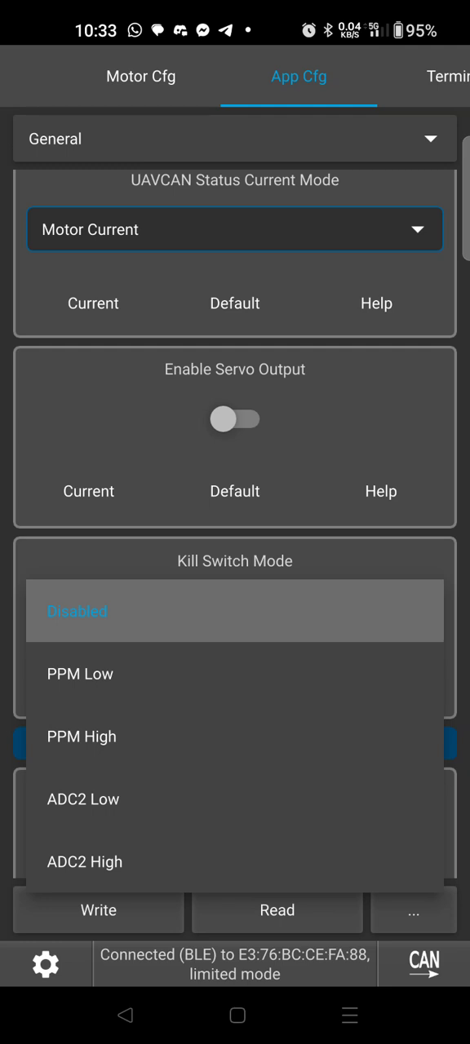
pyautogui.click(80, 673)
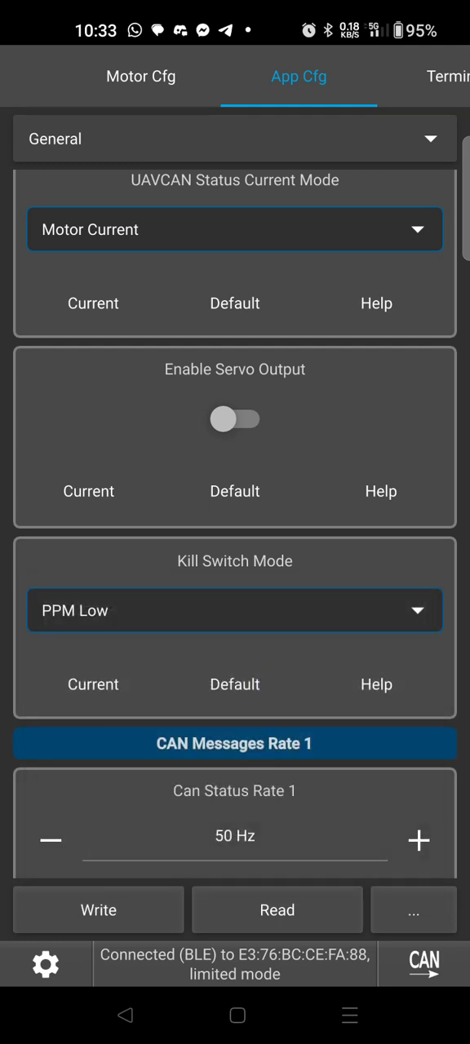
pyautogui.click(98, 909)
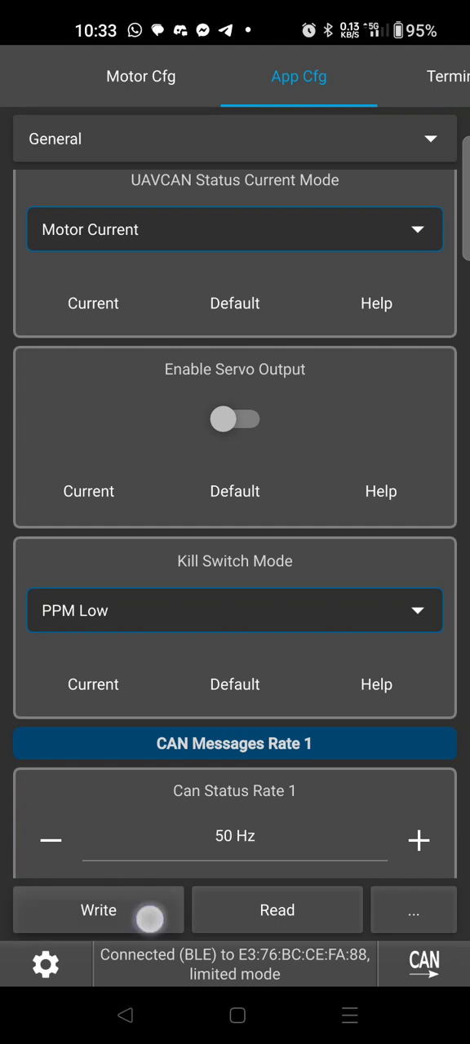
pyautogui.click(98, 909)
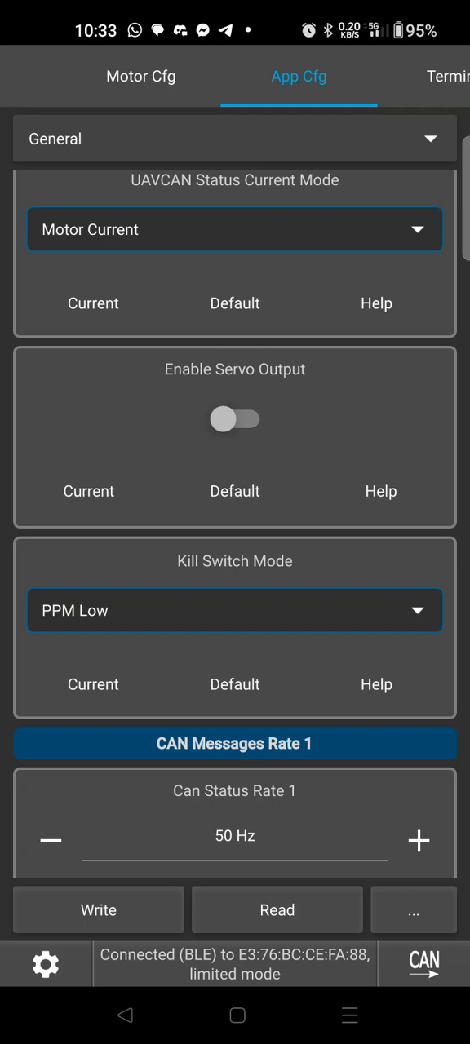
# - Confirm the kill switch mode stays PPM Low and view the General app settings
pyautogui.click(235, 834)
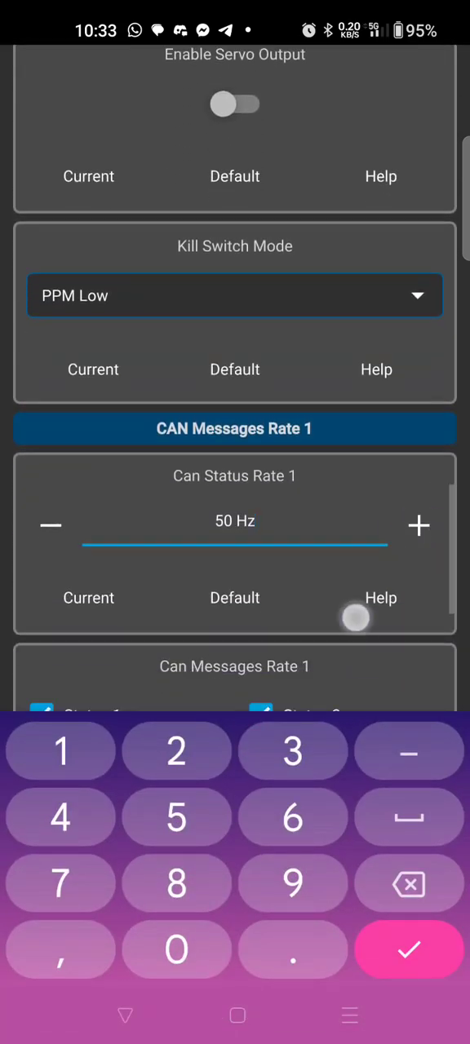
pyautogui.click(235, 295)
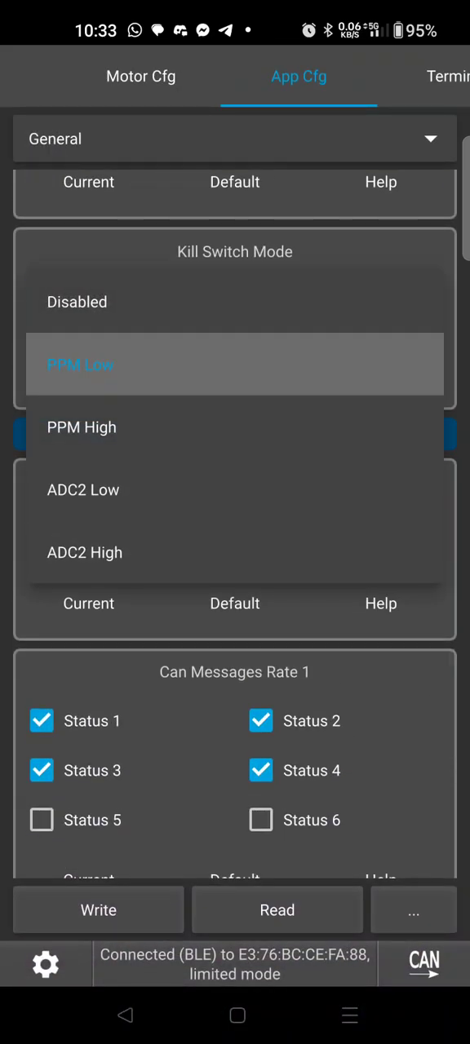
pyautogui.click(80, 365)
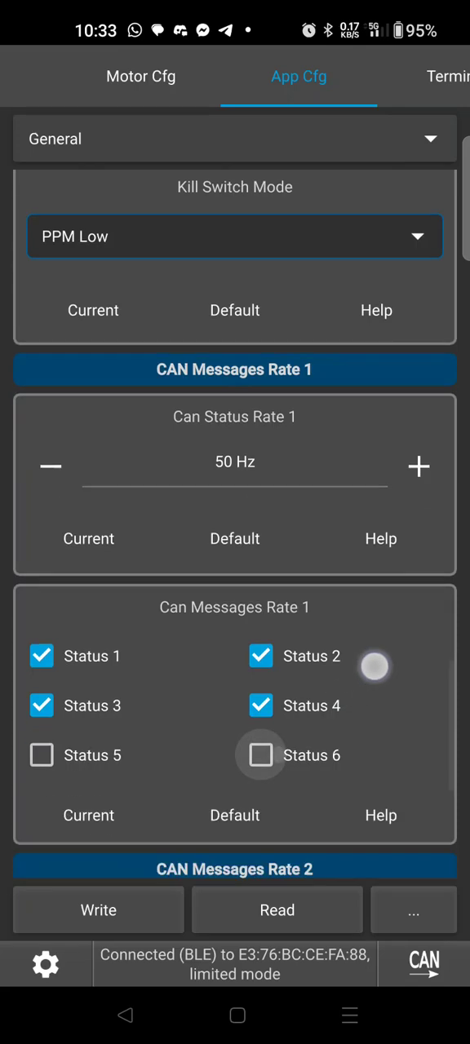
pyautogui.scroll(-3)
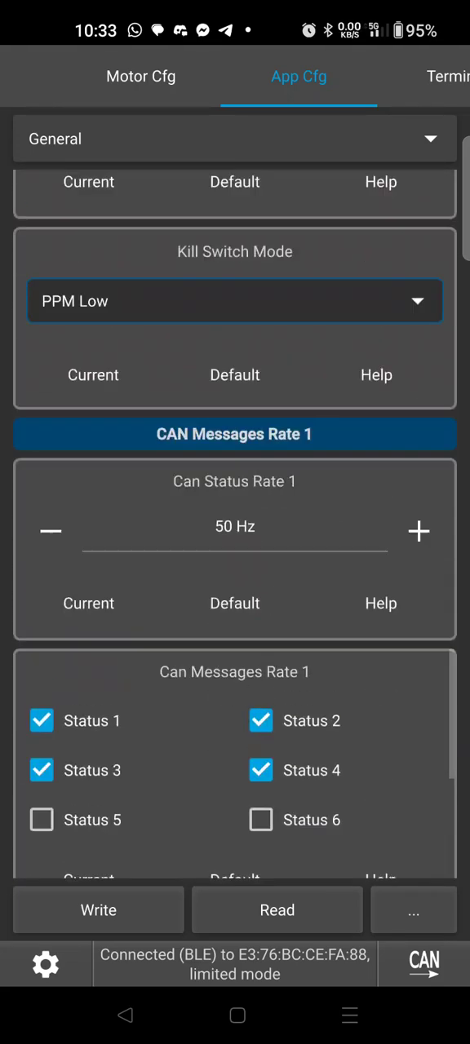
pyautogui.click(235, 138)
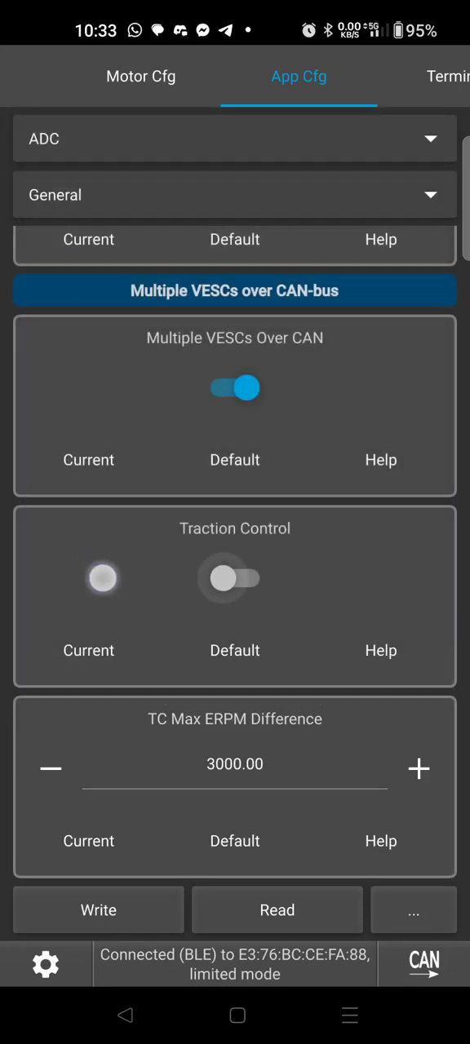
# - Change ADC Positive Ramping Time from 0.30 to 0.00 s and write it to the controller
pyautogui.scroll(-3)
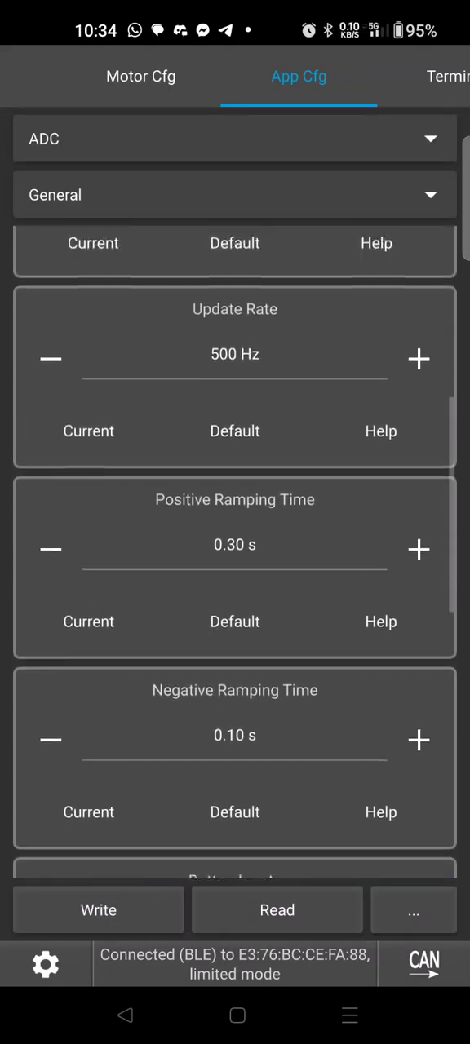
pyautogui.scroll(-3)
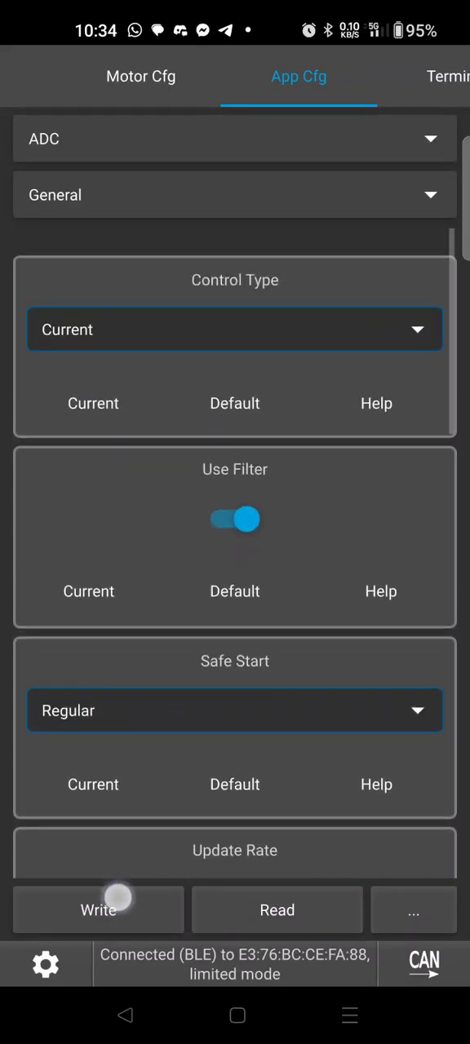
pyautogui.scroll(-3)
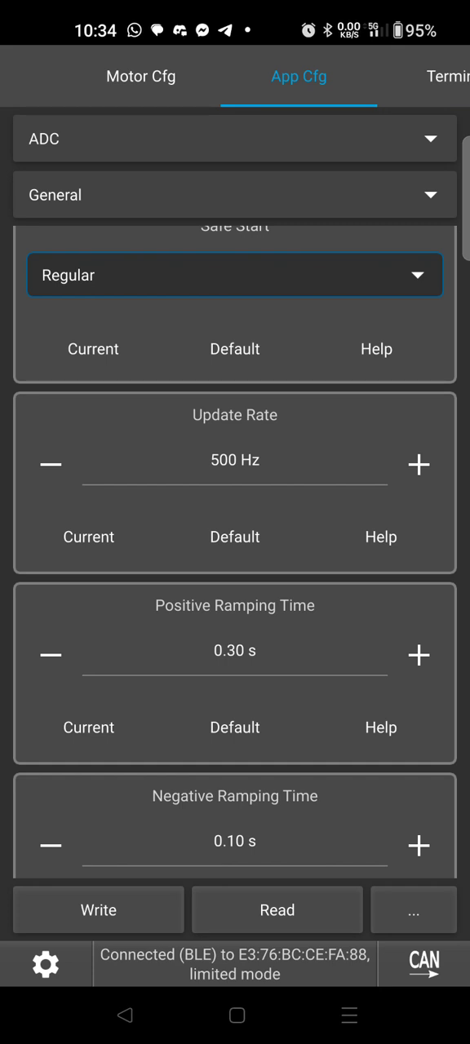
pyautogui.click(235, 651)
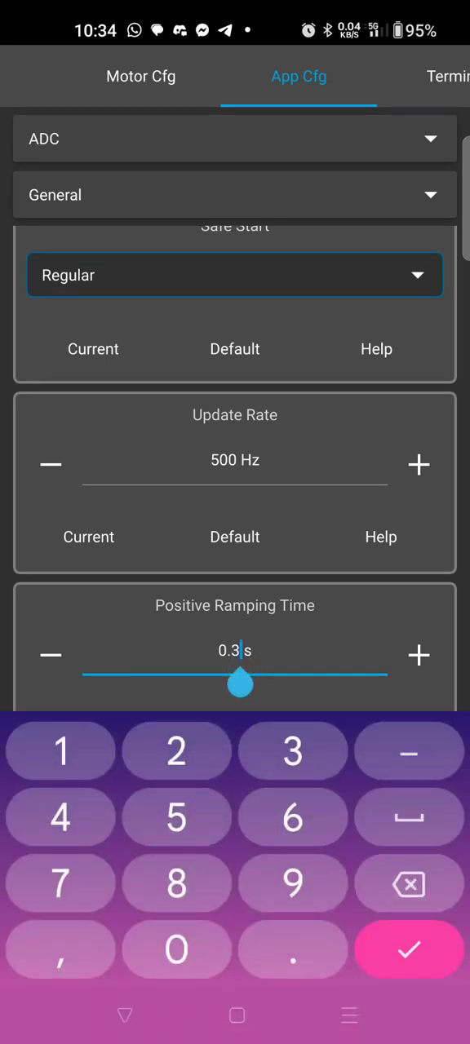
pyautogui.click(176, 948)
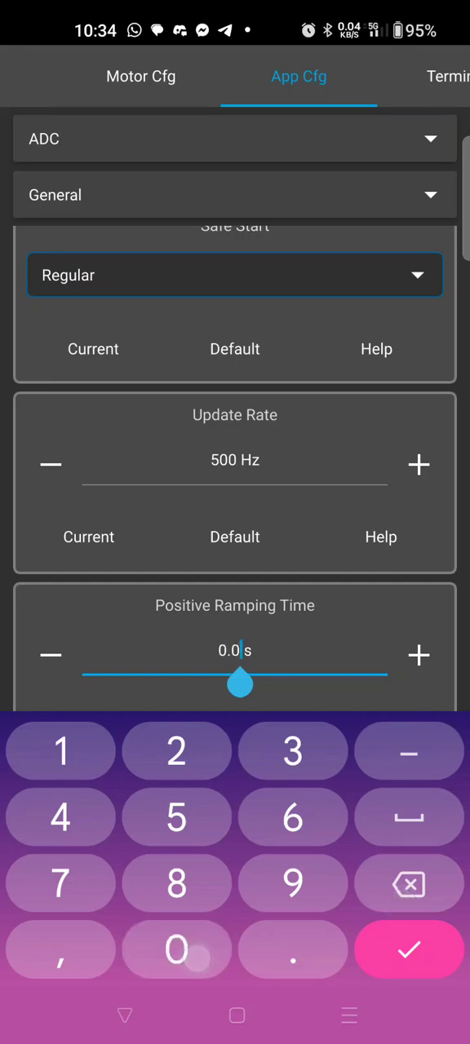
pyautogui.click(408, 949)
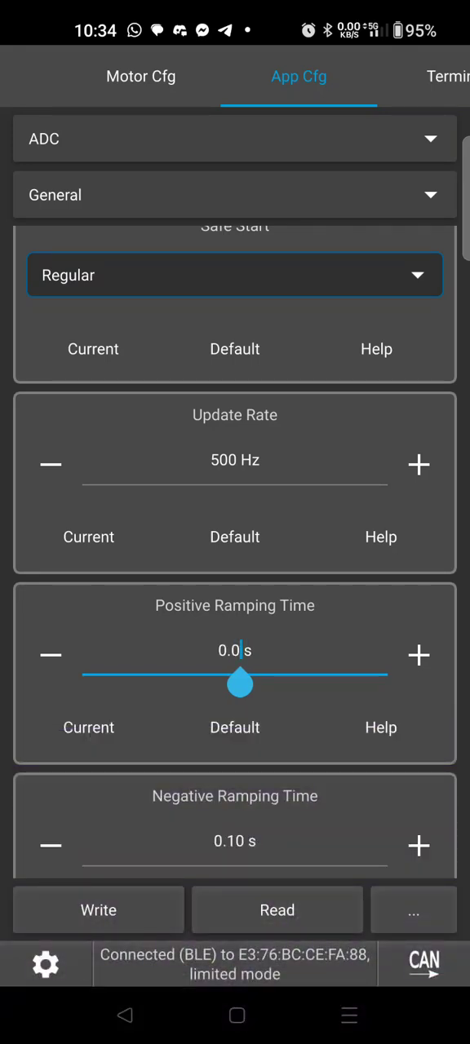
pyautogui.click(98, 909)
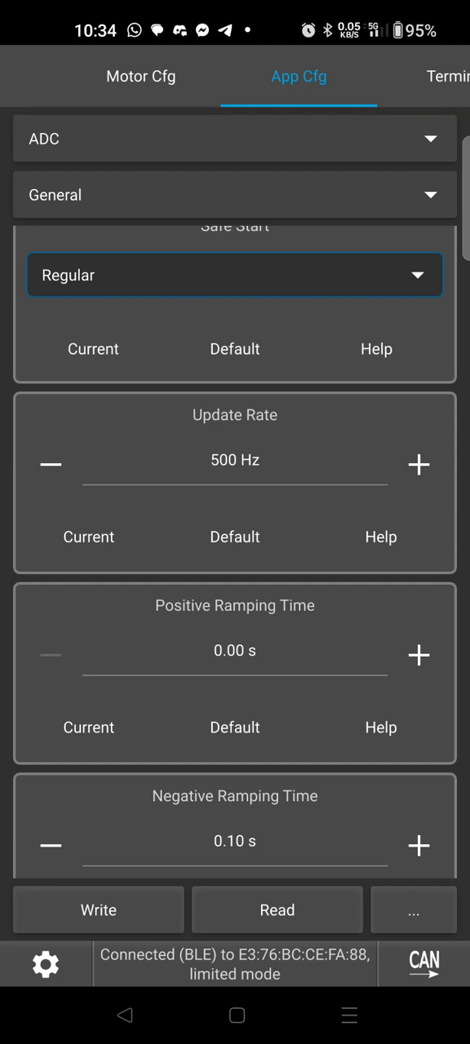
pyautogui.click(235, 840)
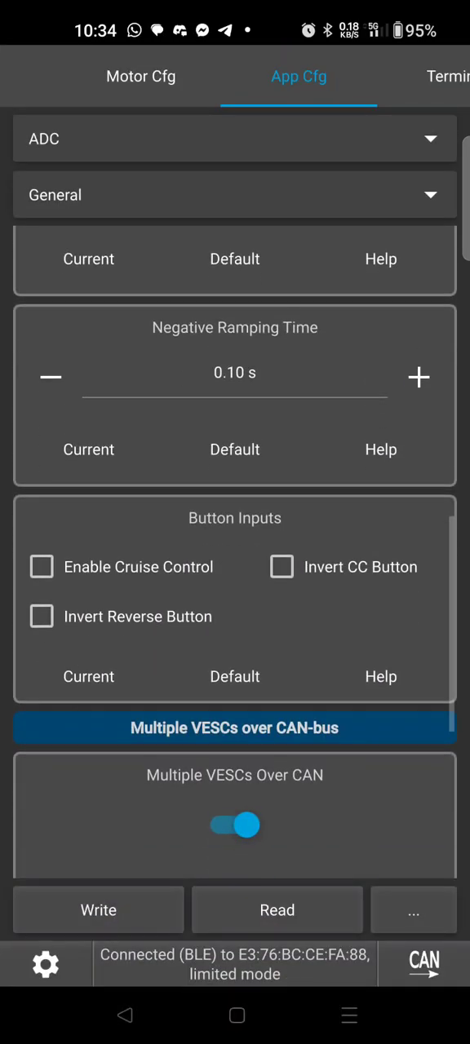
# - Switch the ADC sub-page to Throttle Curve, then Mapping, showing ADC1 start 1.02 V and end 3.30 V
pyautogui.scroll(-3)
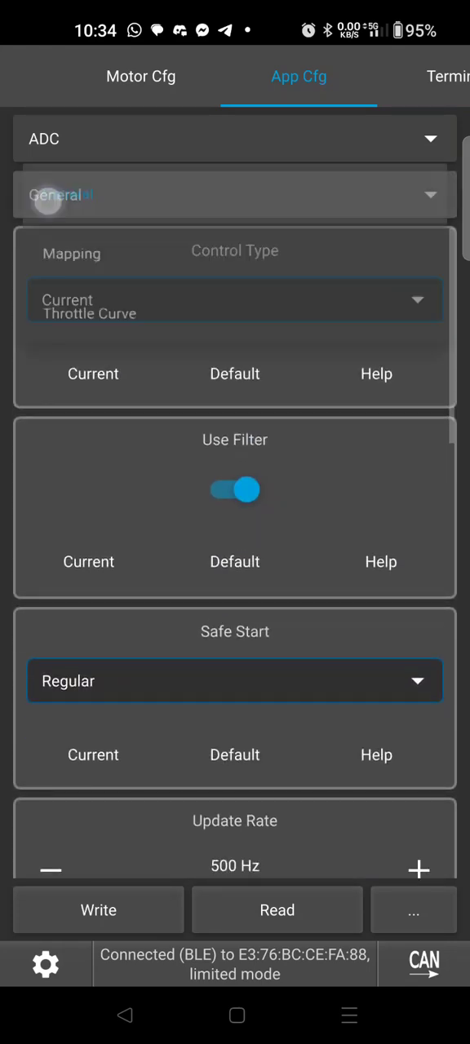
pyautogui.click(234, 195)
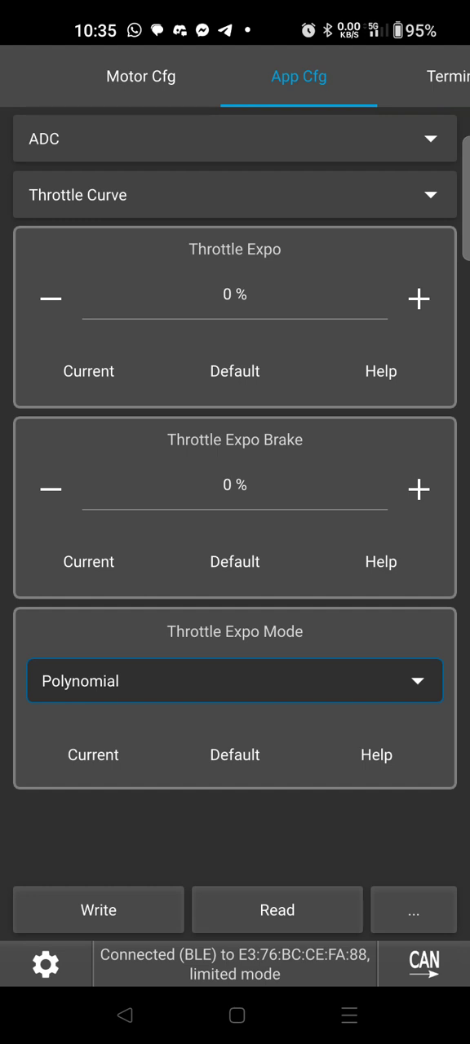
pyautogui.click(234, 195)
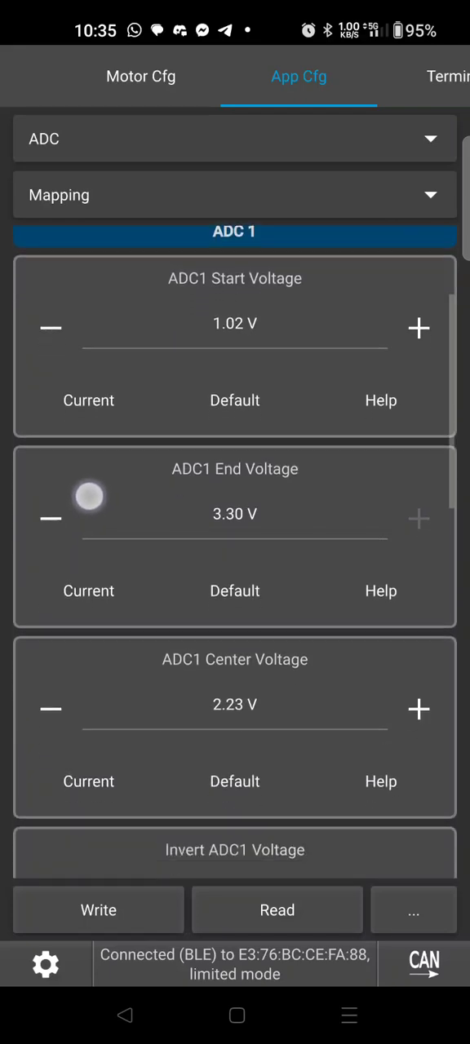
pyautogui.scroll(-3)
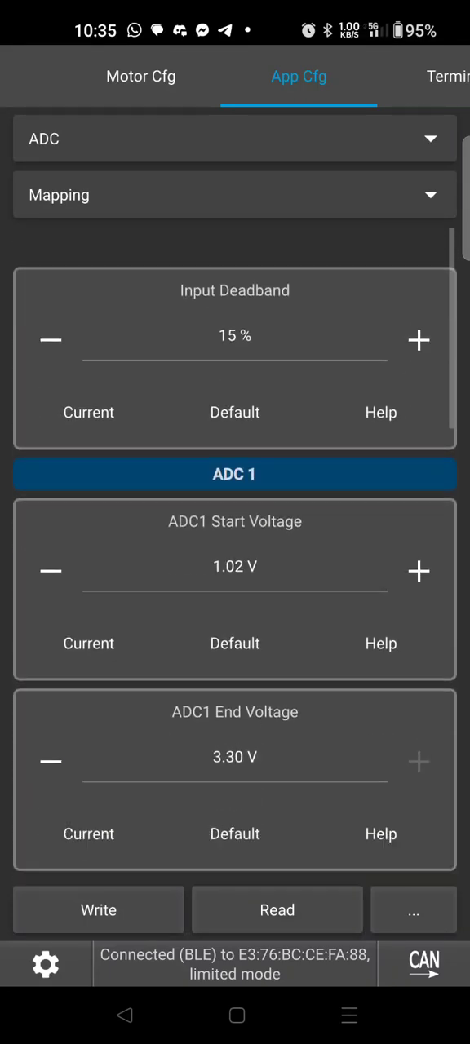